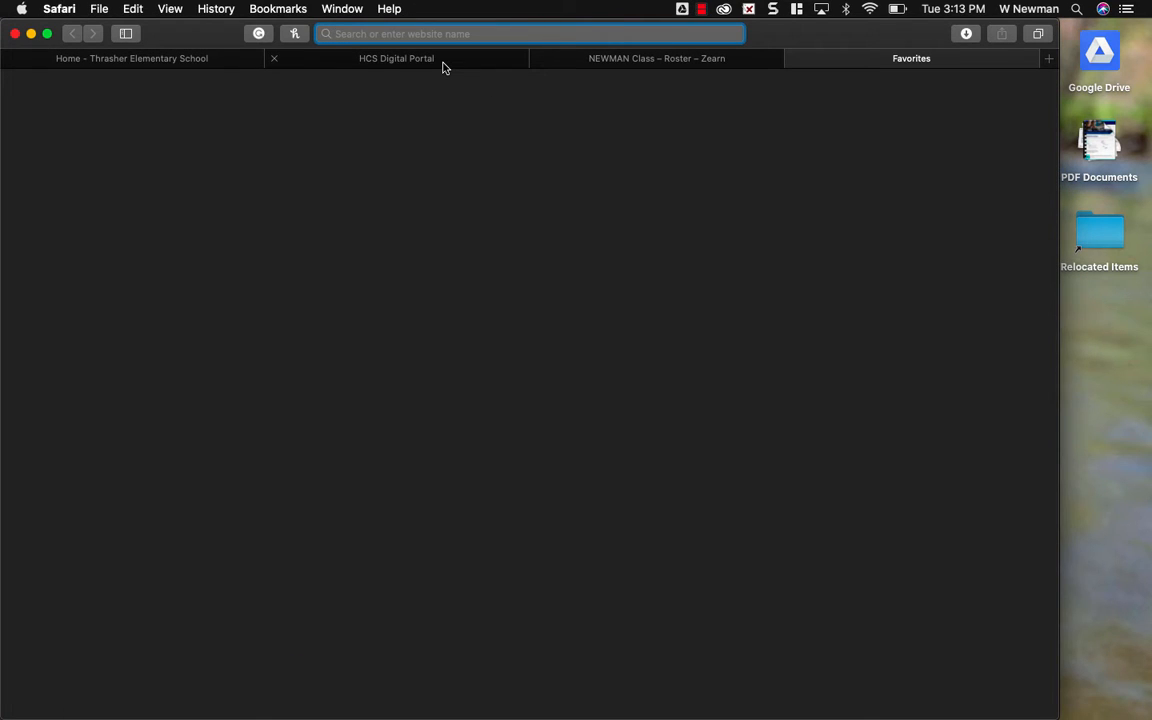
{"action": "mouse_move", "coordinate": [443, 67]}
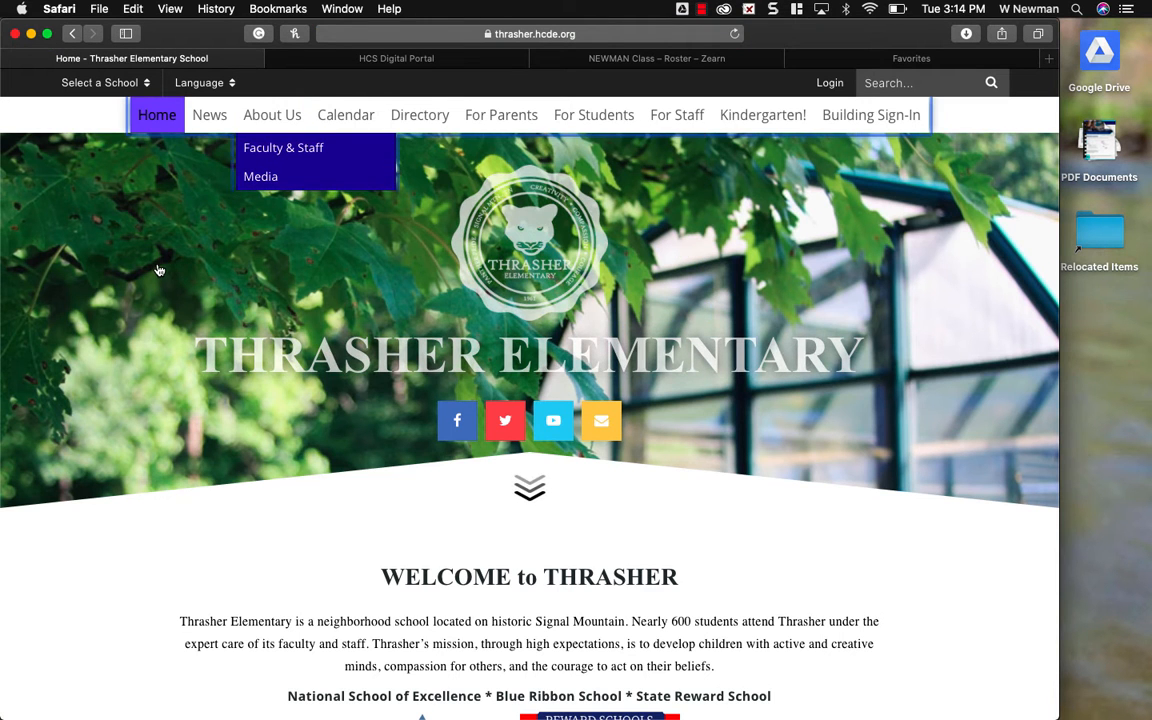
{"action": "mouse_move", "coordinate": [159, 270]}
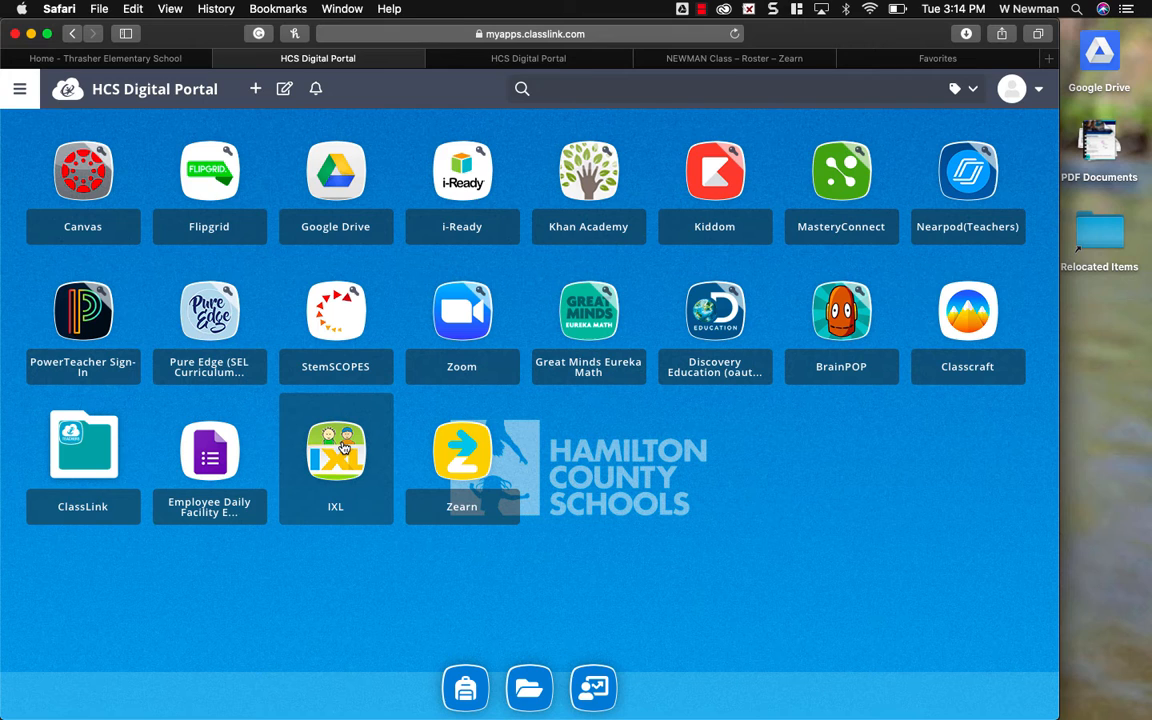
{"action": "mouse_move", "coordinate": [335, 501]}
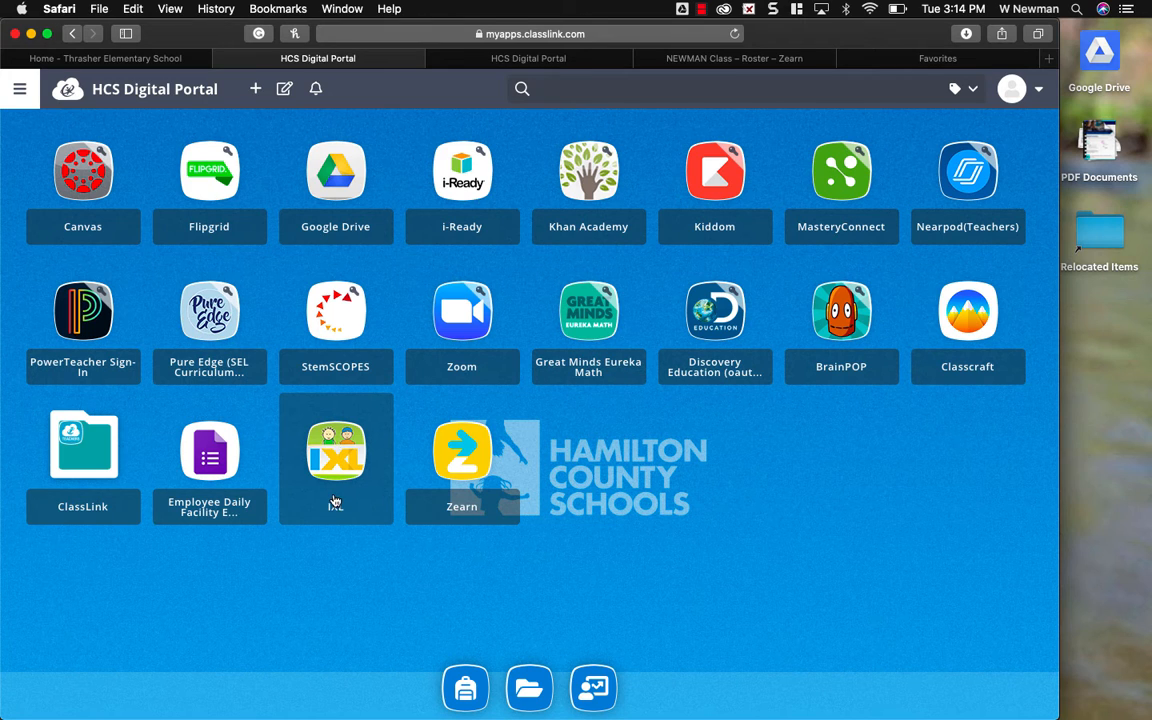
{"action": "mouse_move", "coordinate": [329, 535]}
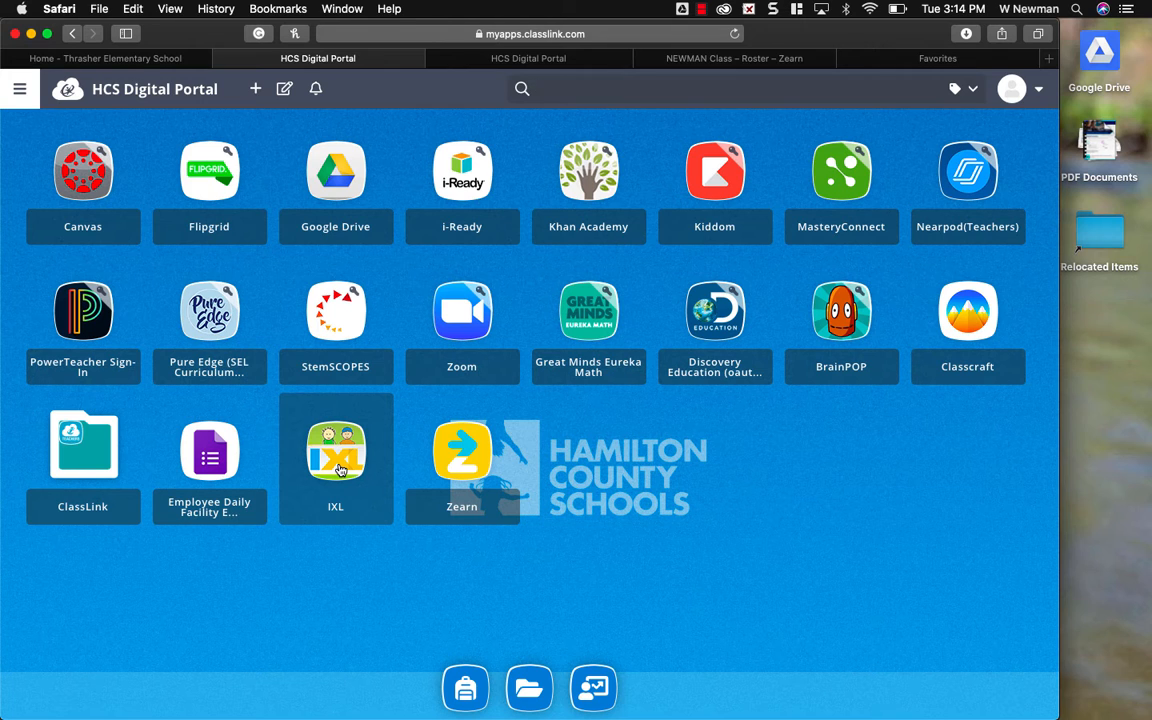
- Remove the broken IXL tile with Remove App from its context menu
{"action": "right_click", "coordinate": [335, 460]}
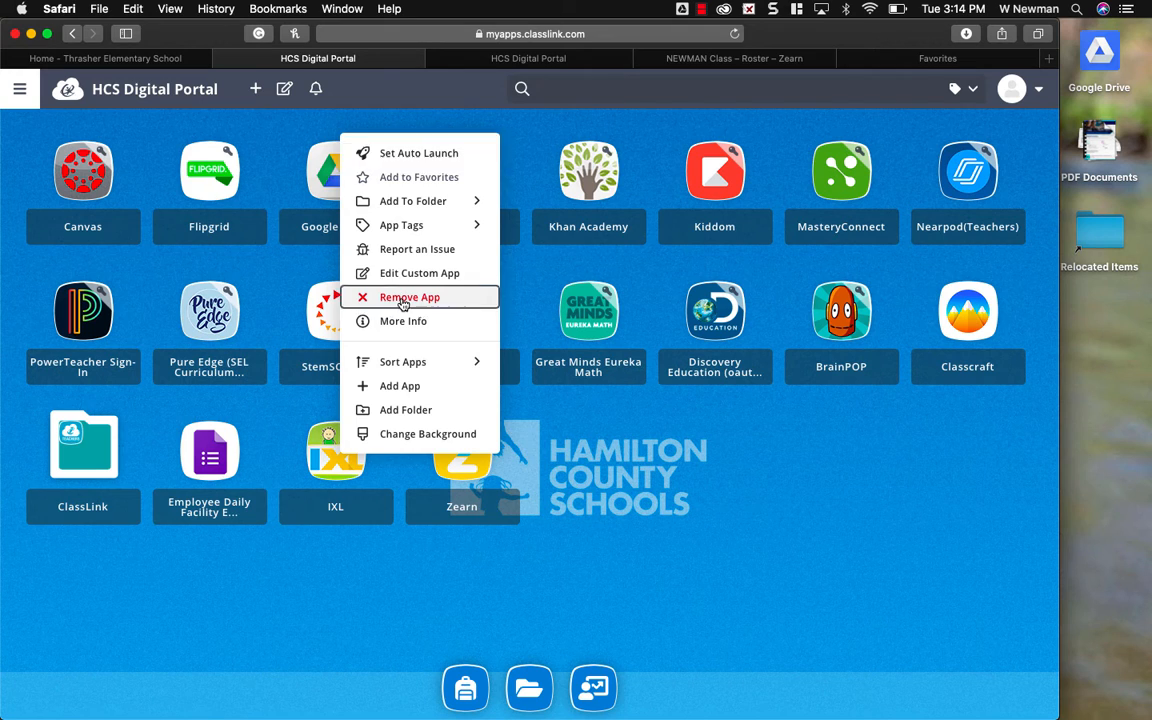
{"action": "left_click", "coordinate": [410, 297]}
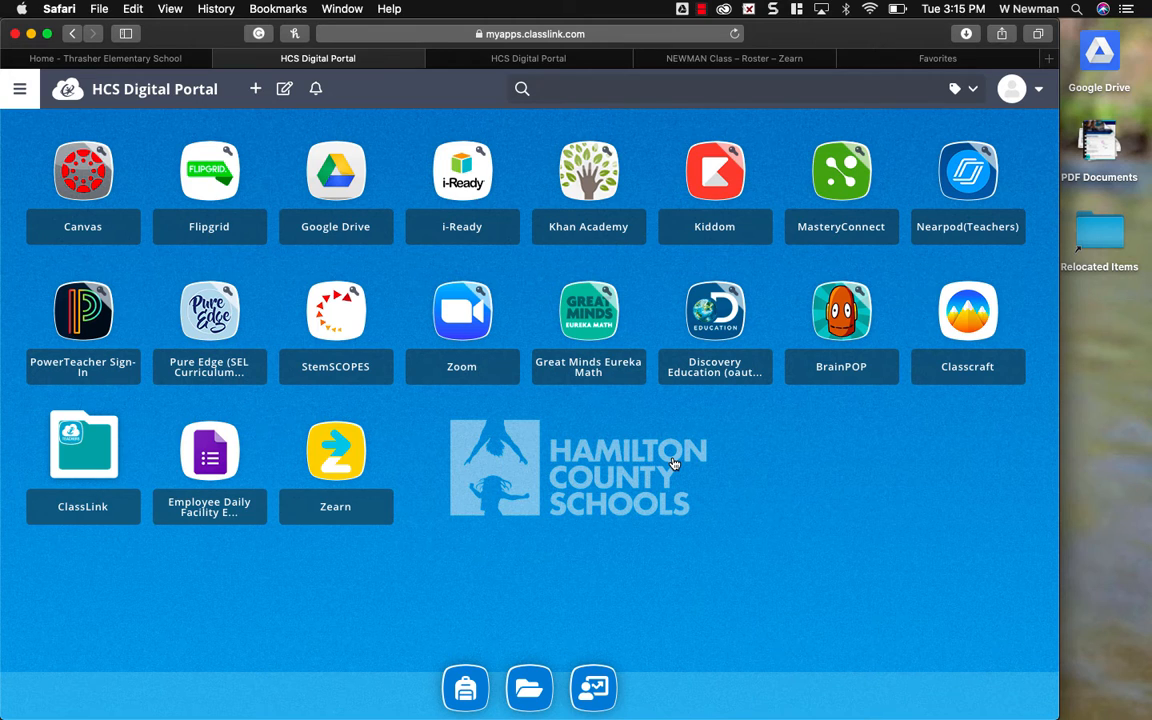
{"action": "mouse_move", "coordinate": [398, 503]}
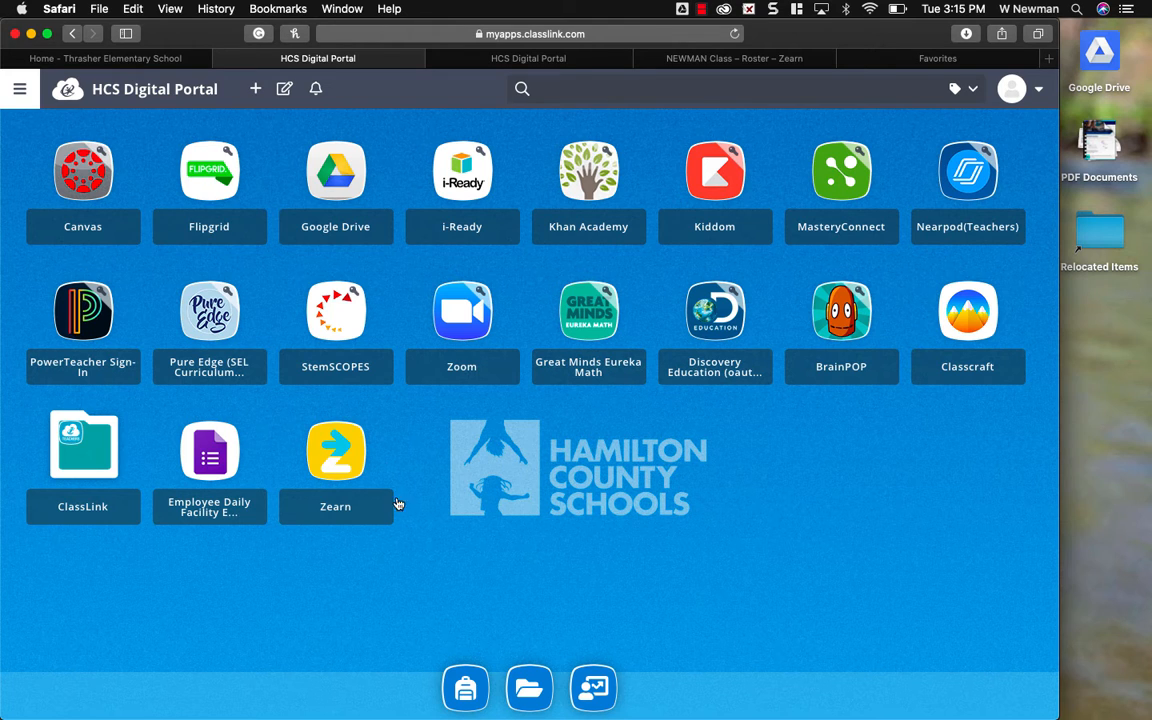
{"action": "mouse_move", "coordinate": [255, 89]}
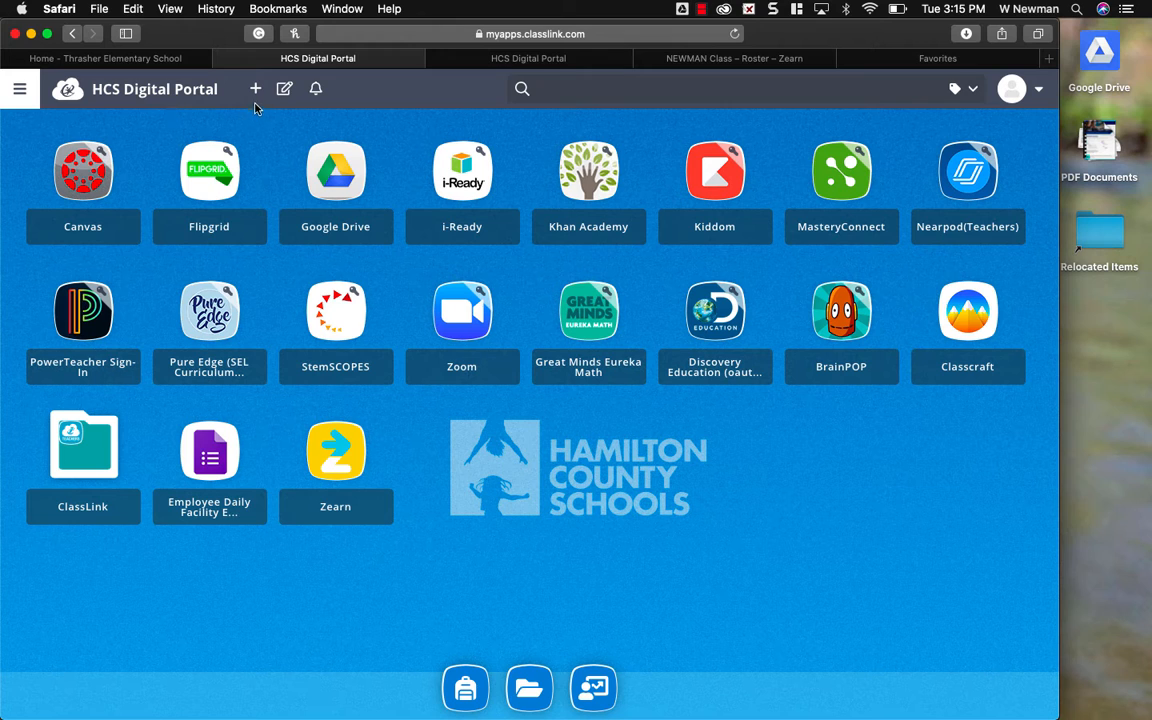
{"action": "mouse_move", "coordinate": [255, 89]}
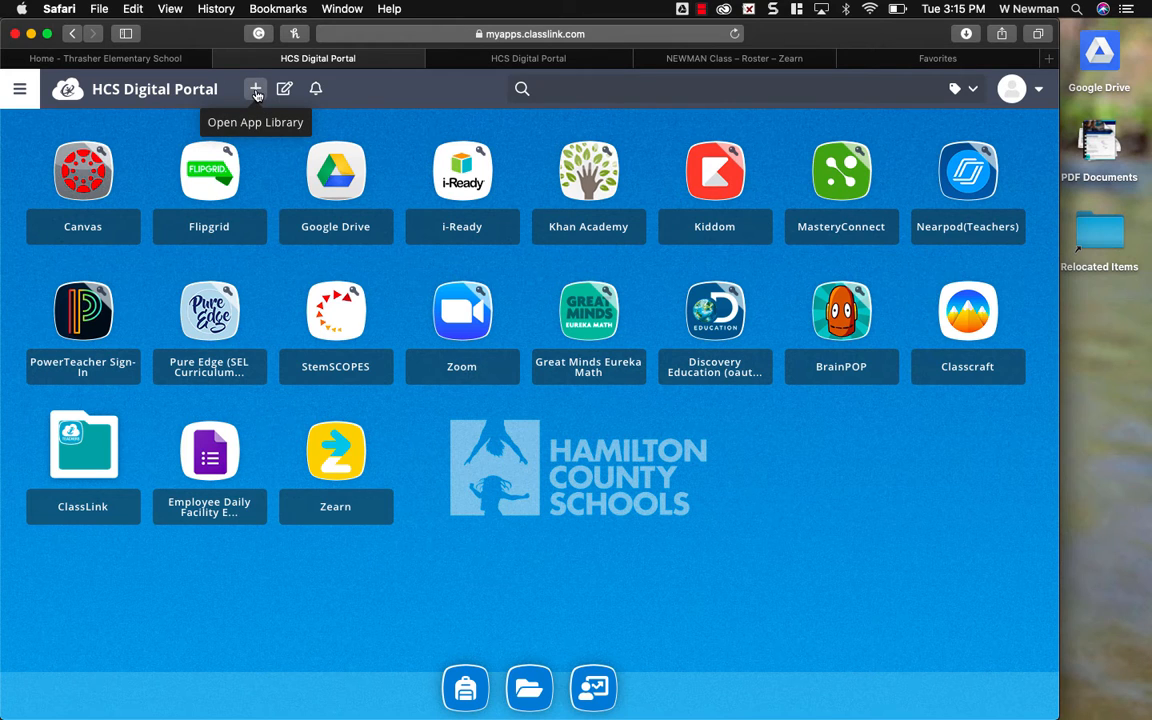
- Open the App Library and start adding a custom app
{"action": "left_click", "coordinate": [255, 89]}
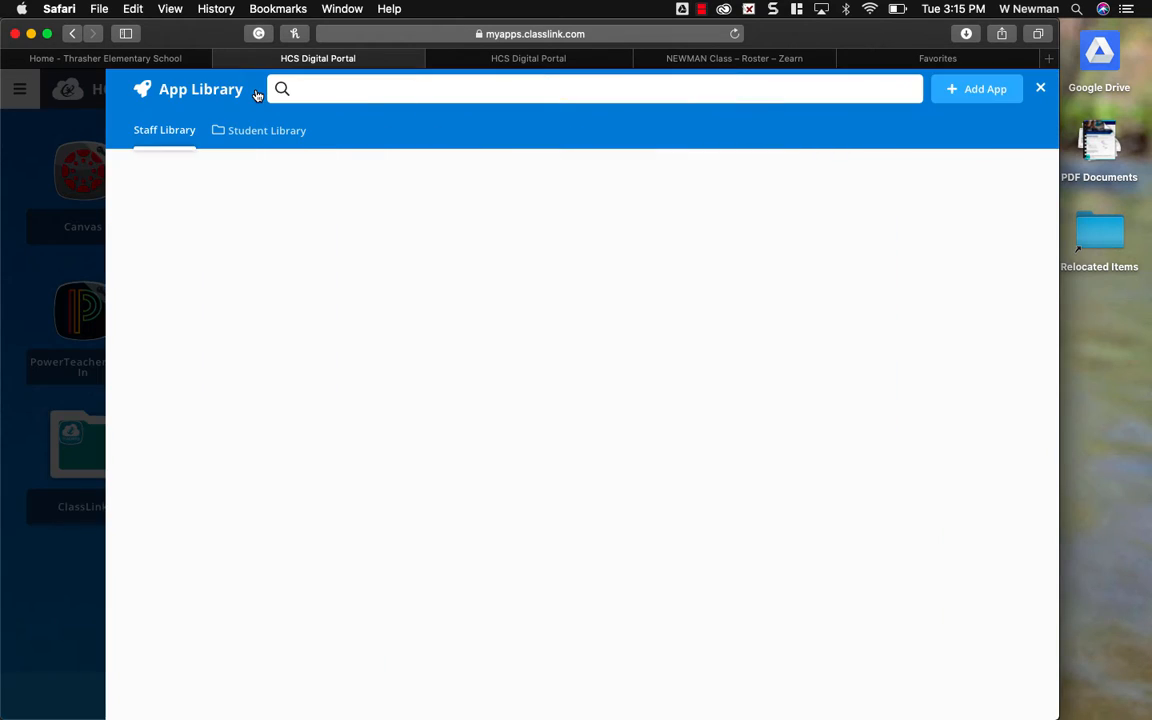
{"action": "left_click", "coordinate": [164, 130]}
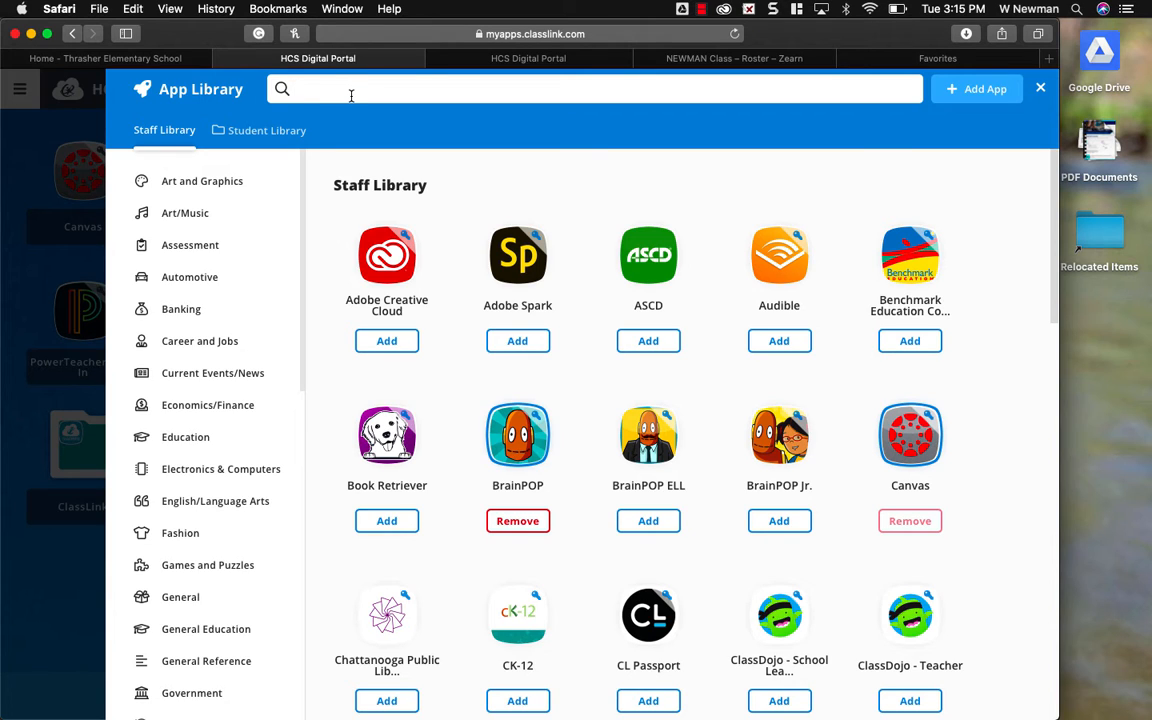
{"action": "left_click", "coordinate": [594, 89]}
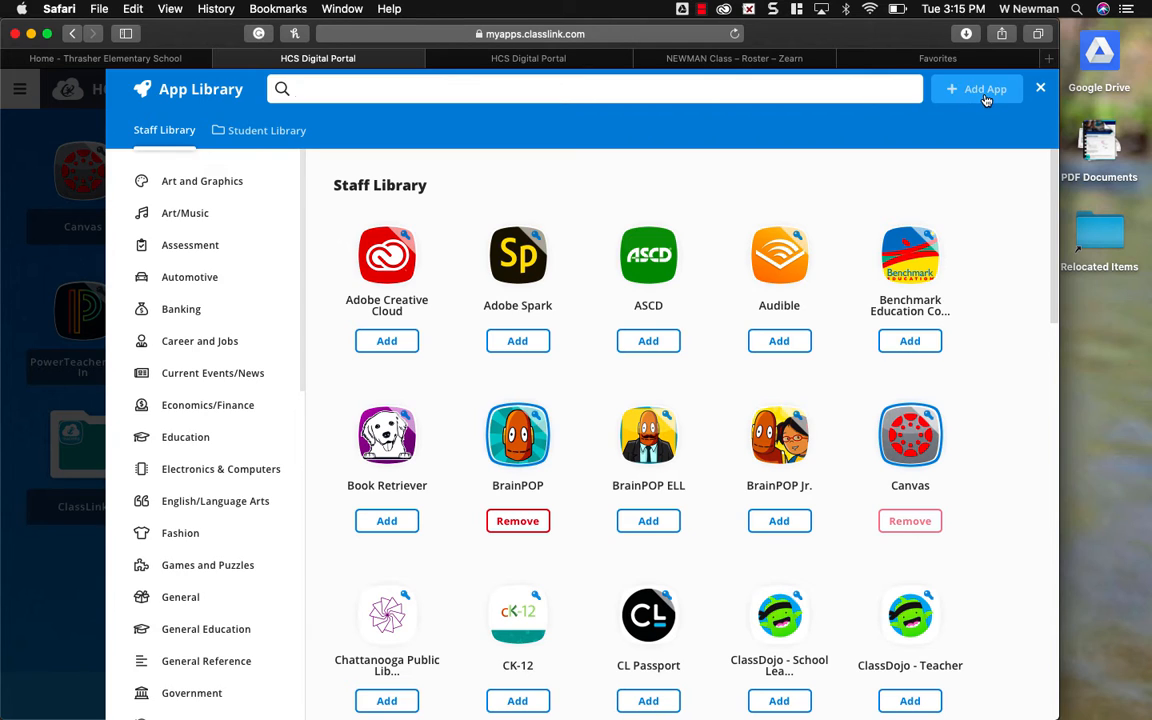
{"action": "left_click", "coordinate": [977, 89]}
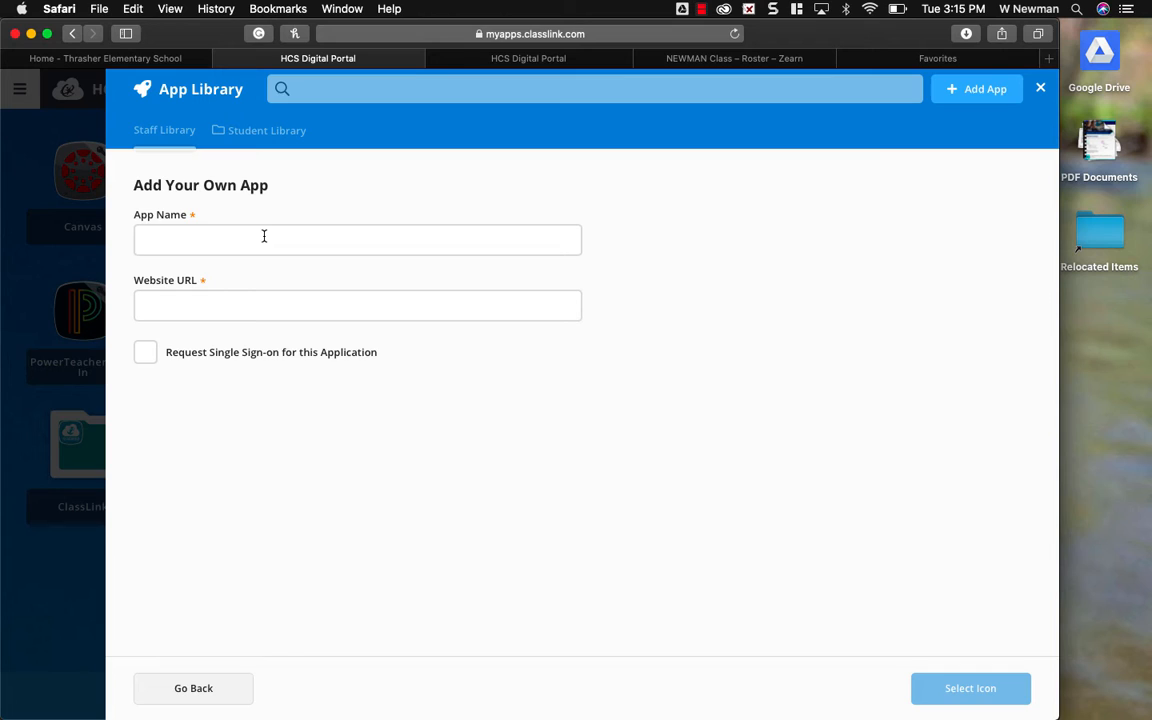
- Enter 'IXL' as the custom app name and move to the Website URL field
{"action": "left_click", "coordinate": [357, 239]}
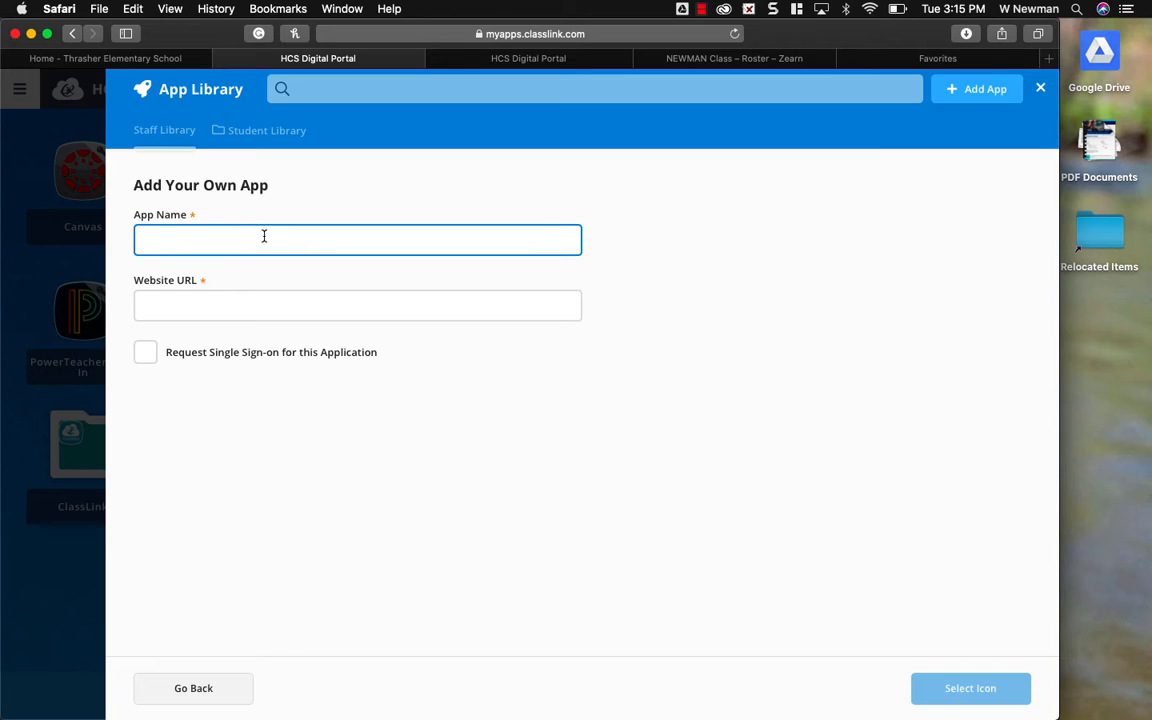
{"action": "type", "text": "IXL"}
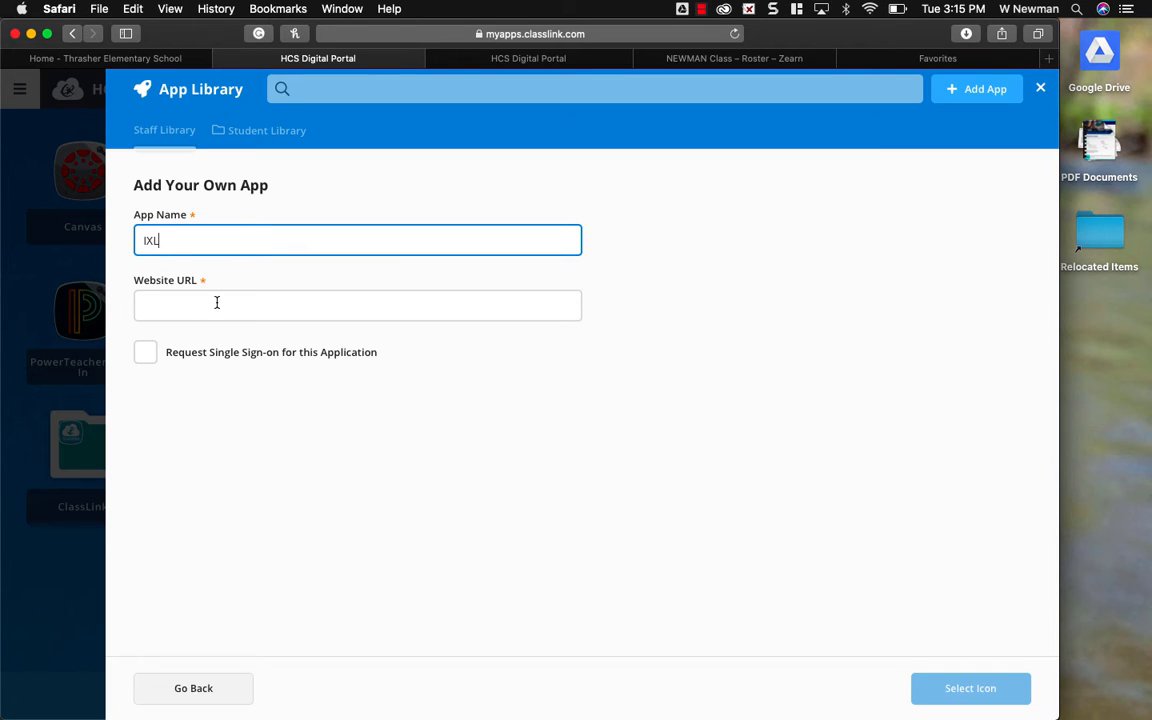
{"action": "left_click", "coordinate": [357, 305]}
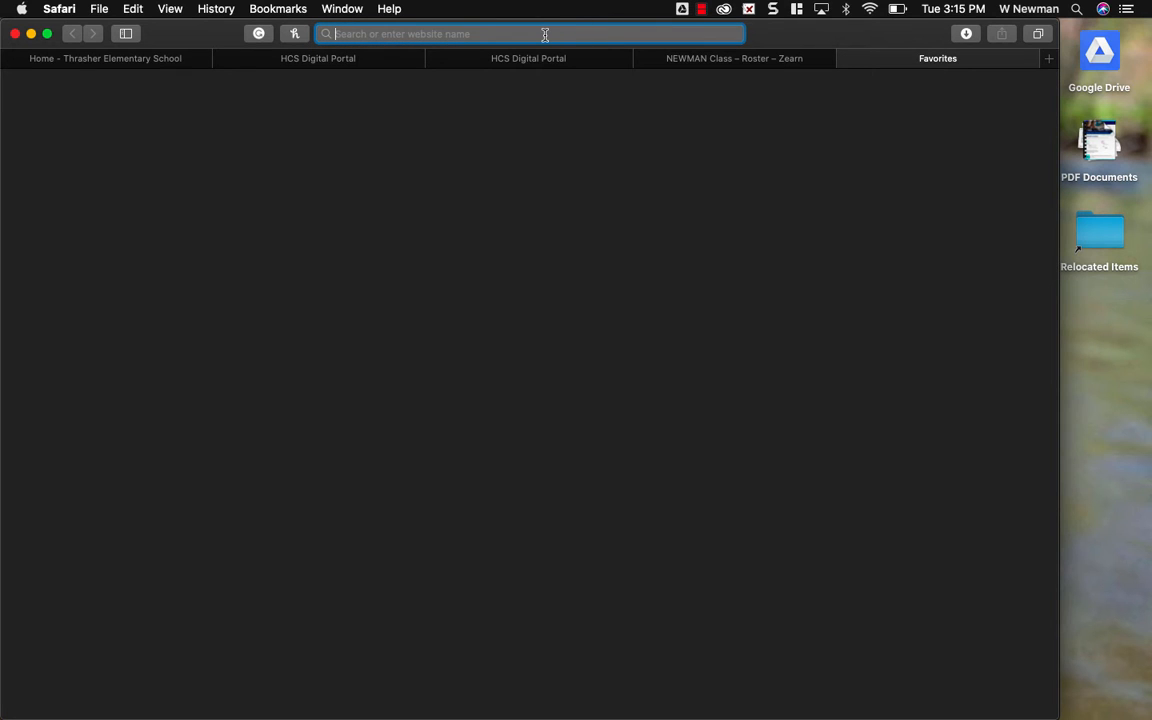
- Search 'IXL thrasher elementary', open the Thrasher Elementary School IXL sign-in page, and select its URL
{"action": "type", "text": "("}
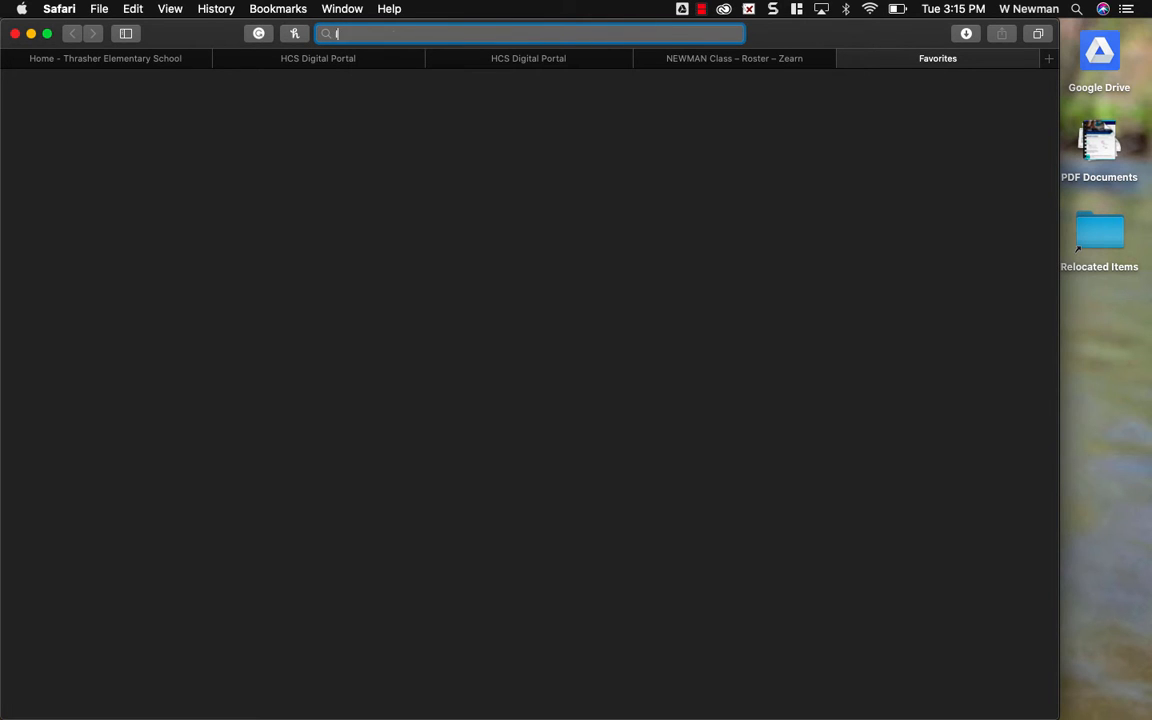
{"action": "type", "text": "IXL thrasher elemen"}
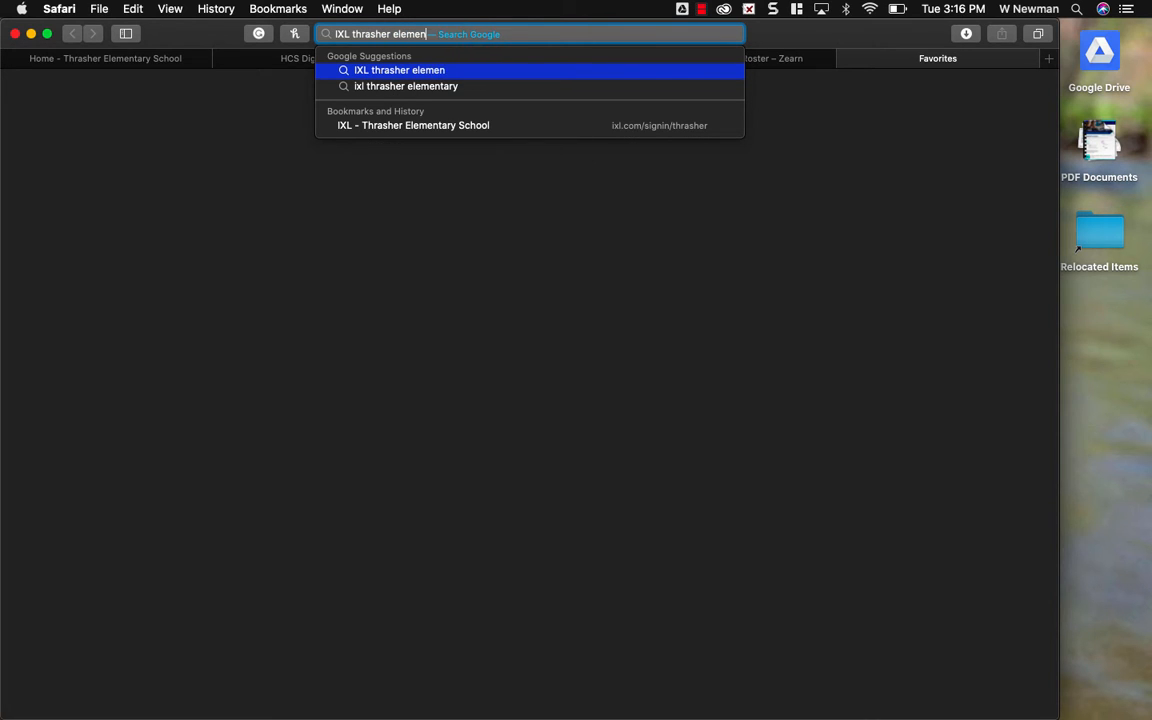
{"action": "left_click", "coordinate": [406, 85]}
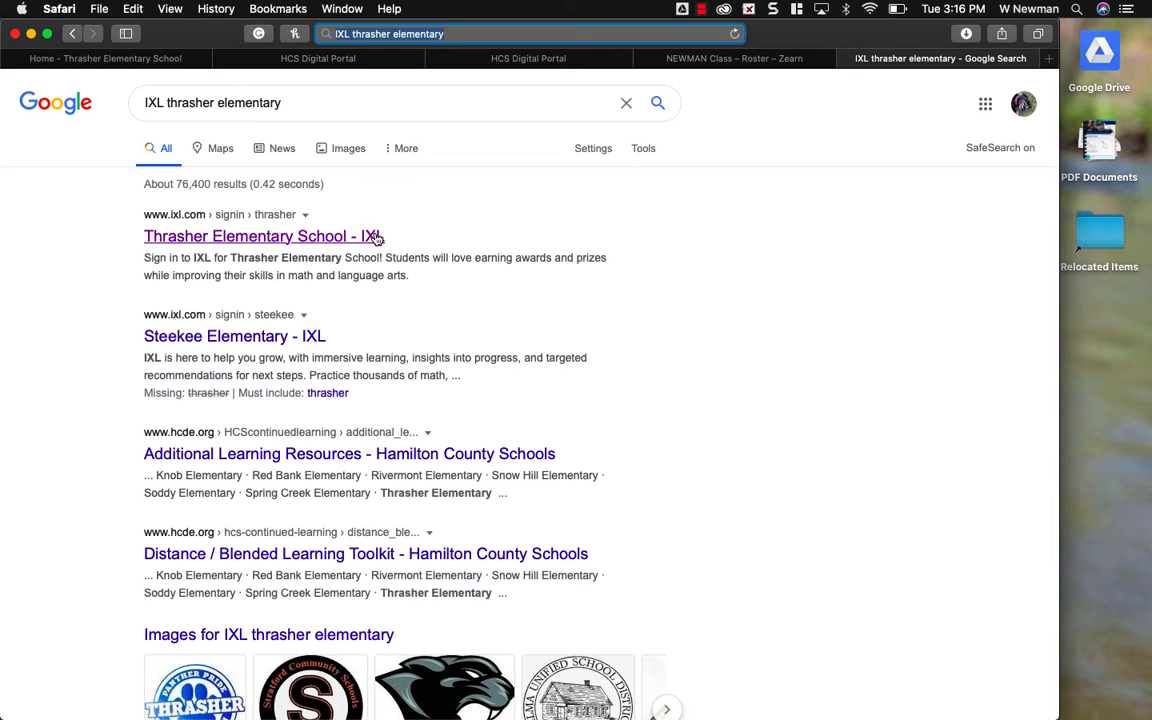
{"action": "mouse_move", "coordinate": [291, 247]}
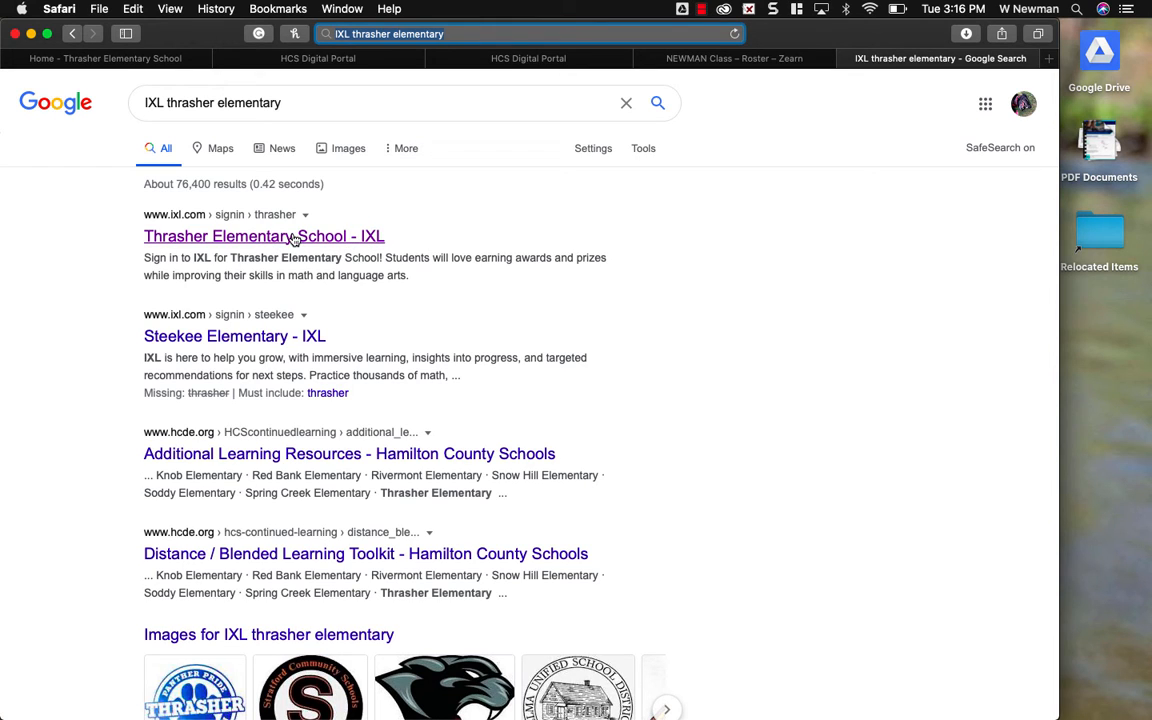
{"action": "left_click", "coordinate": [263, 236]}
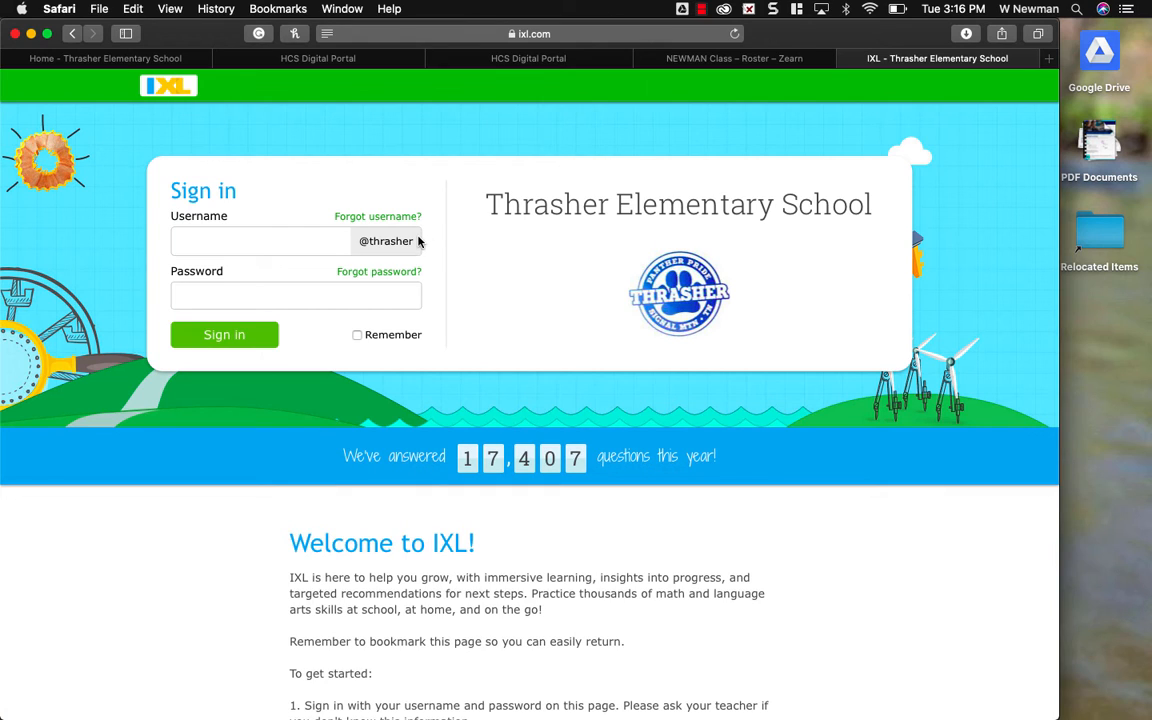
{"action": "left_click", "coordinate": [533, 33]}
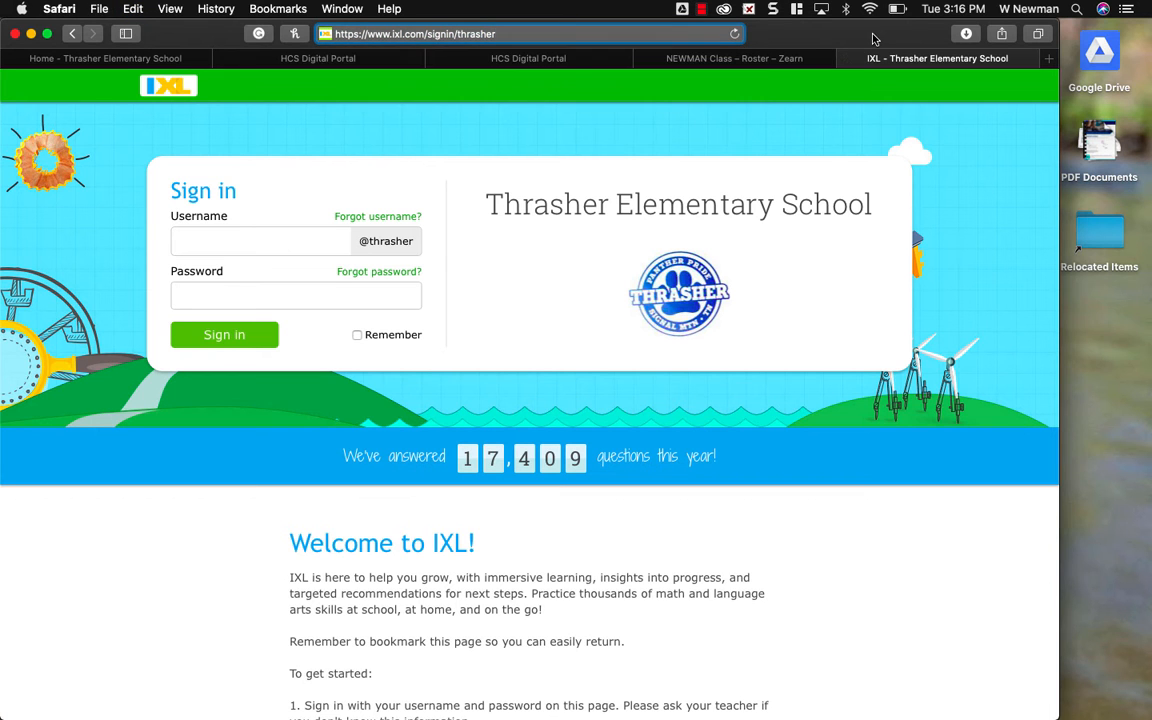
{"action": "left_click", "coordinate": [528, 58]}
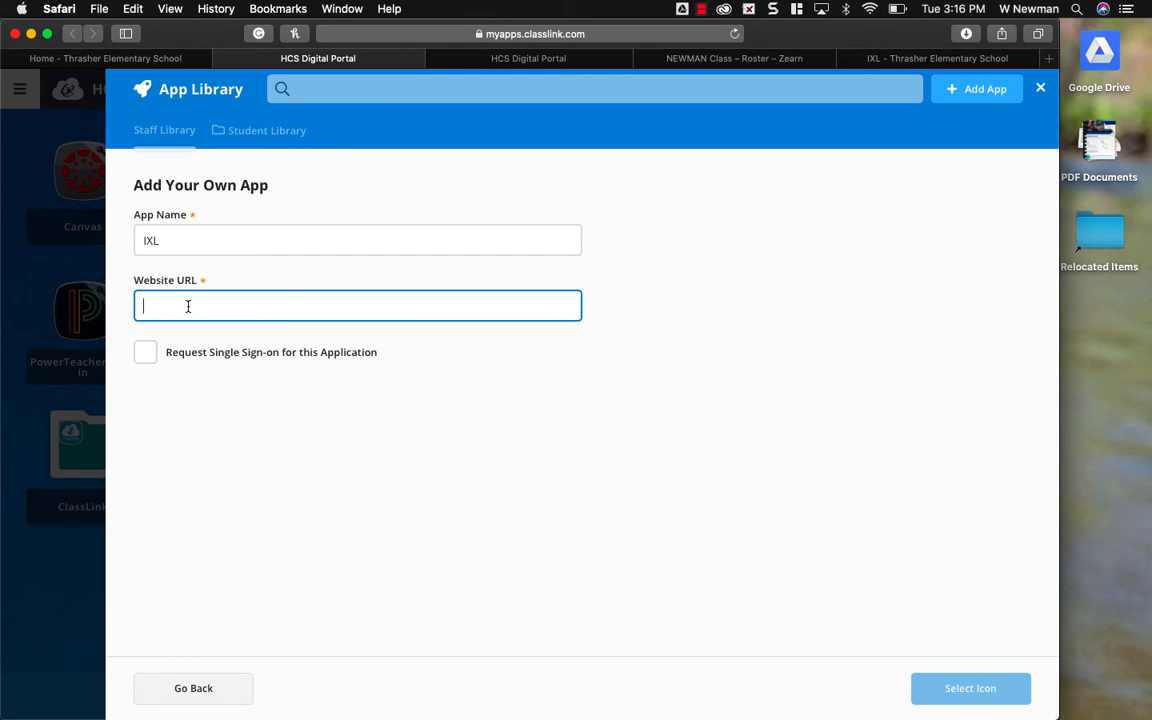
{"action": "type", "text": "https://www.ixl.com/signin/thrasher"}
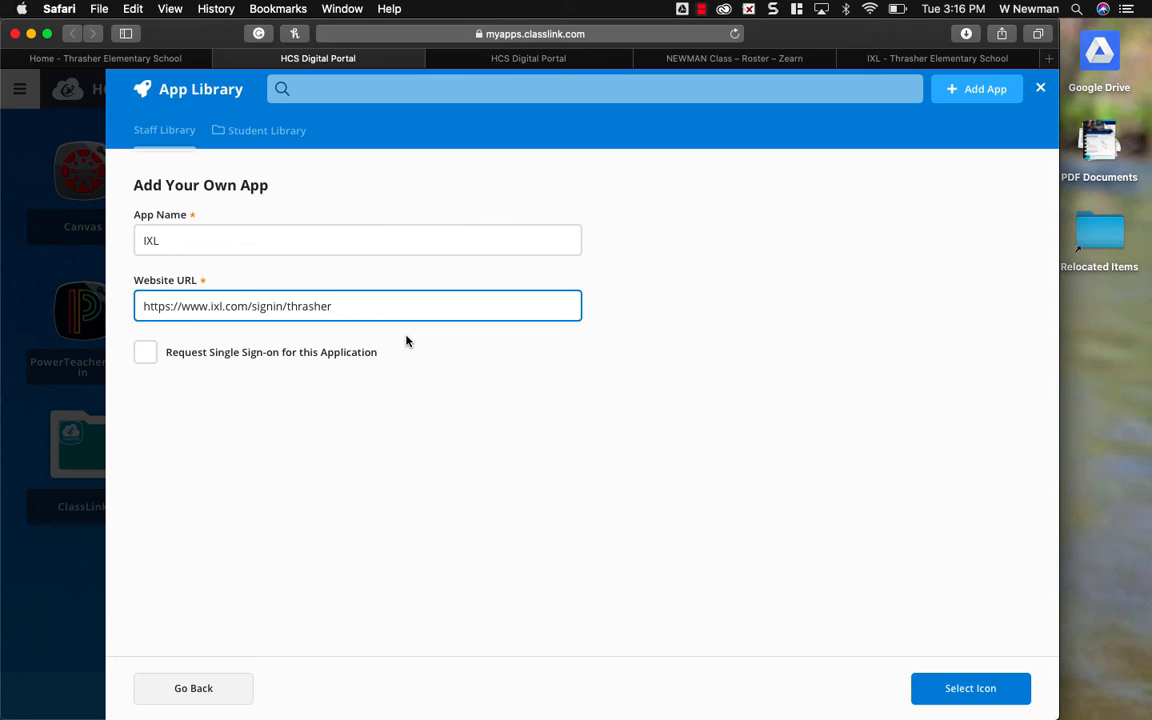
{"action": "mouse_move", "coordinate": [159, 403]}
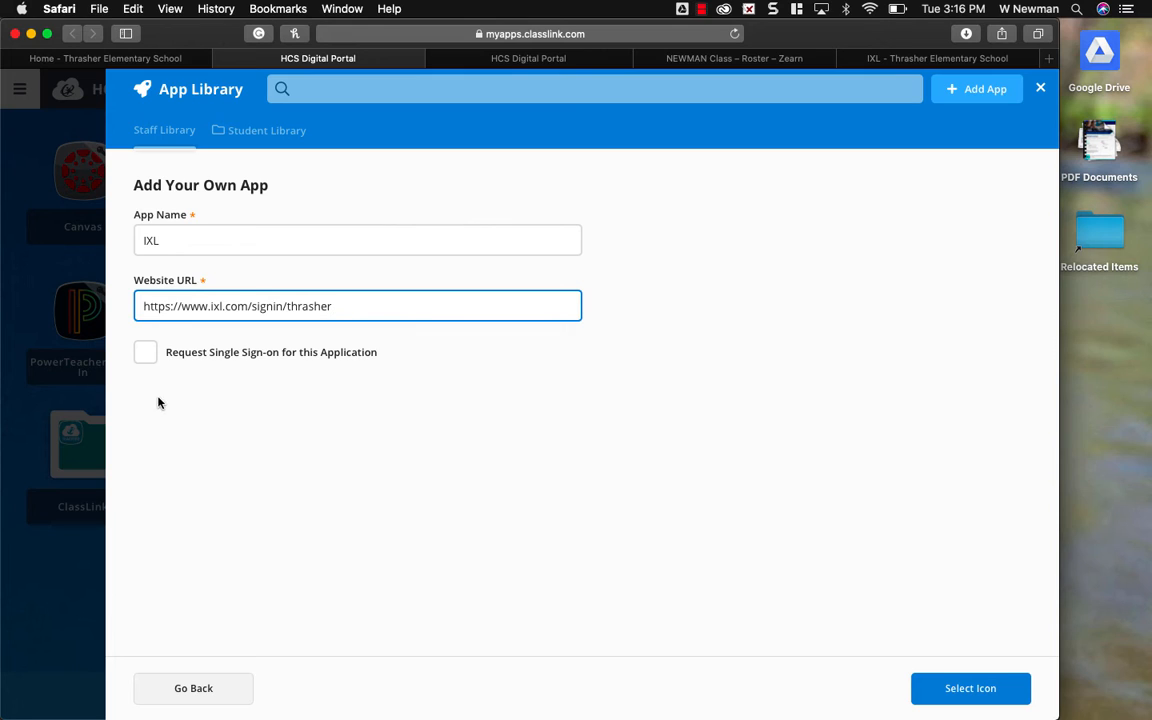
{"action": "mouse_move", "coordinate": [260, 355]}
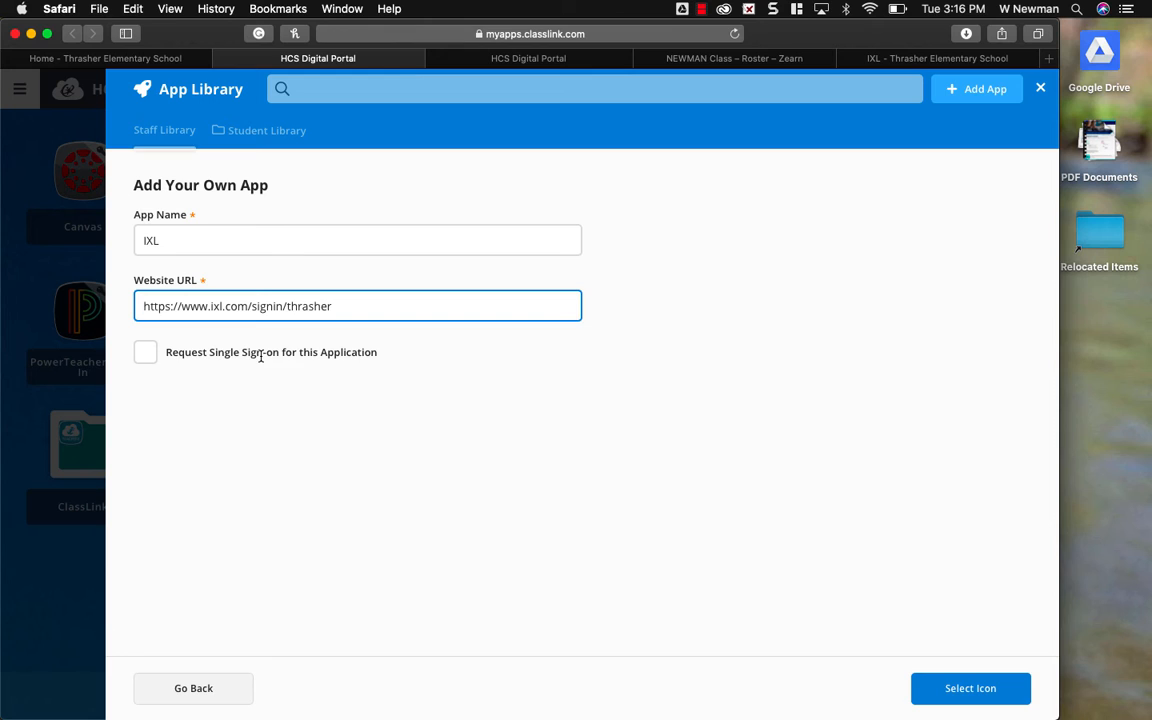
{"action": "left_click", "coordinate": [145, 352]}
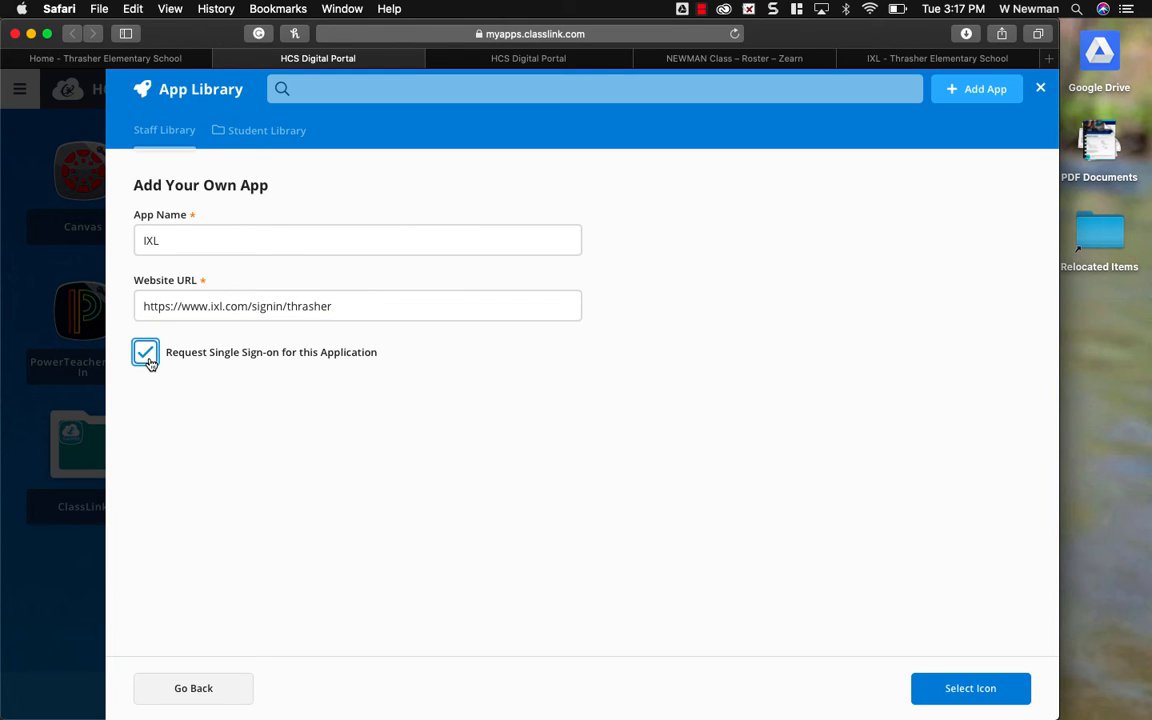
{"action": "left_click", "coordinate": [145, 352]}
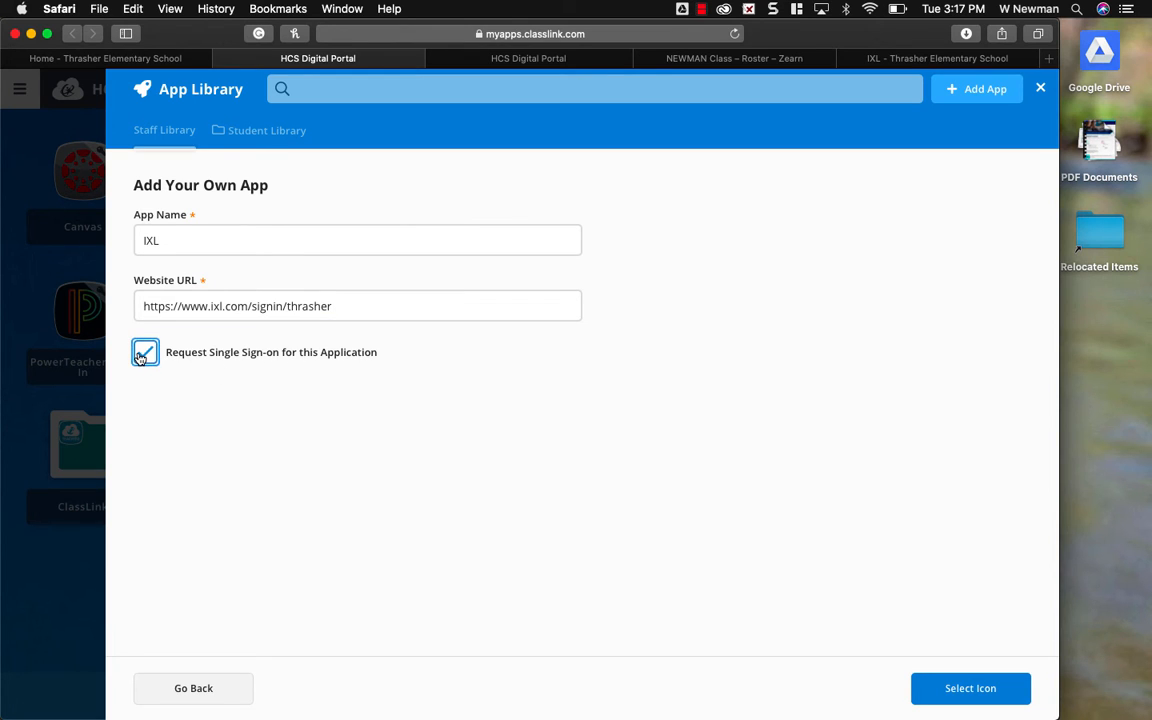
{"action": "left_click", "coordinate": [145, 352]}
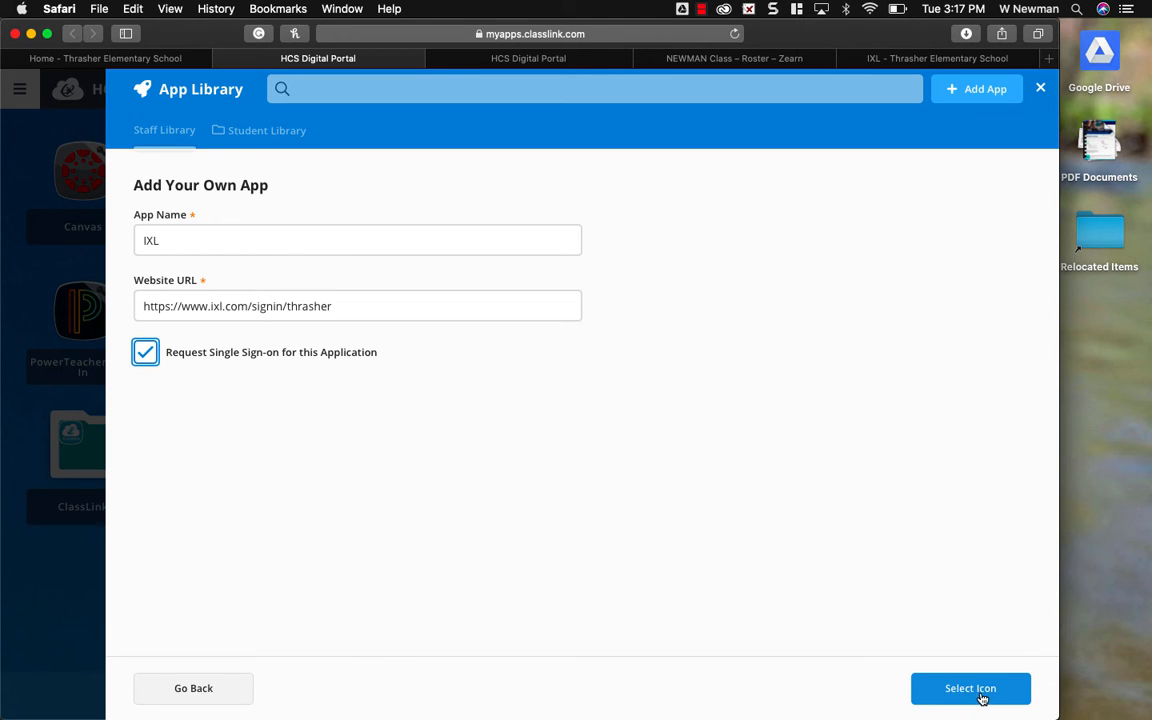
{"action": "left_click", "coordinate": [970, 688]}
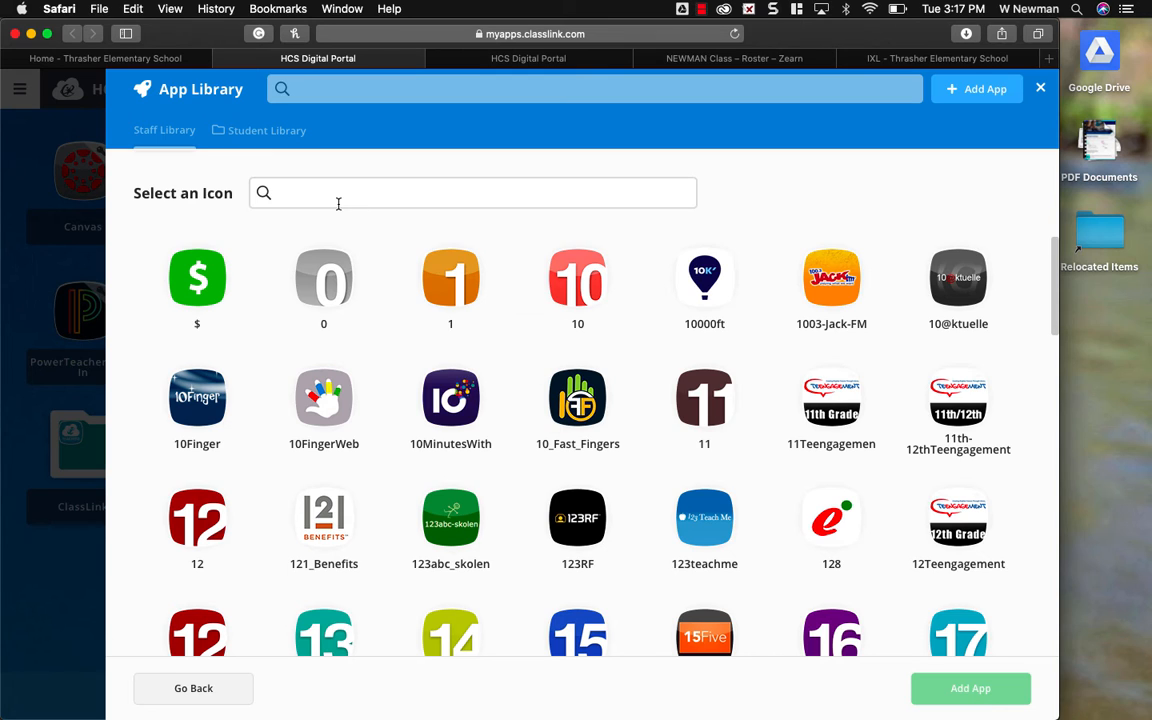
- Search the icon library for 'XL', pick an IXL icon, and add the app
{"action": "left_click", "coordinate": [472, 192]}
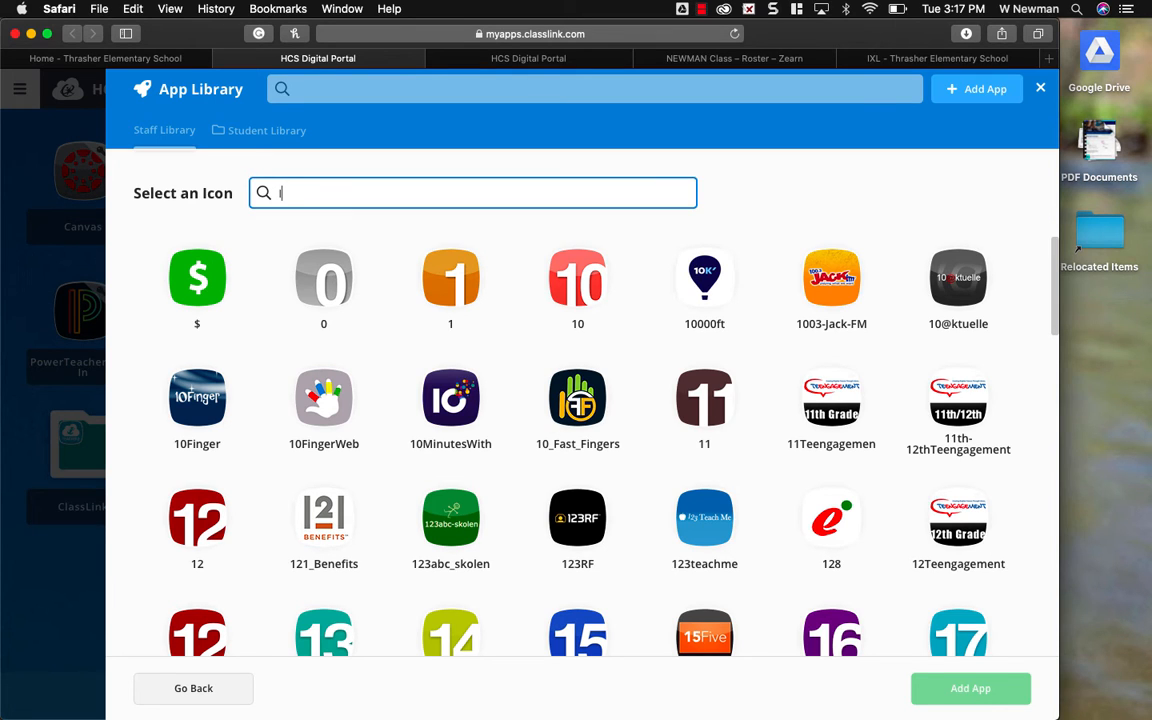
{"action": "type", "text": "XL"}
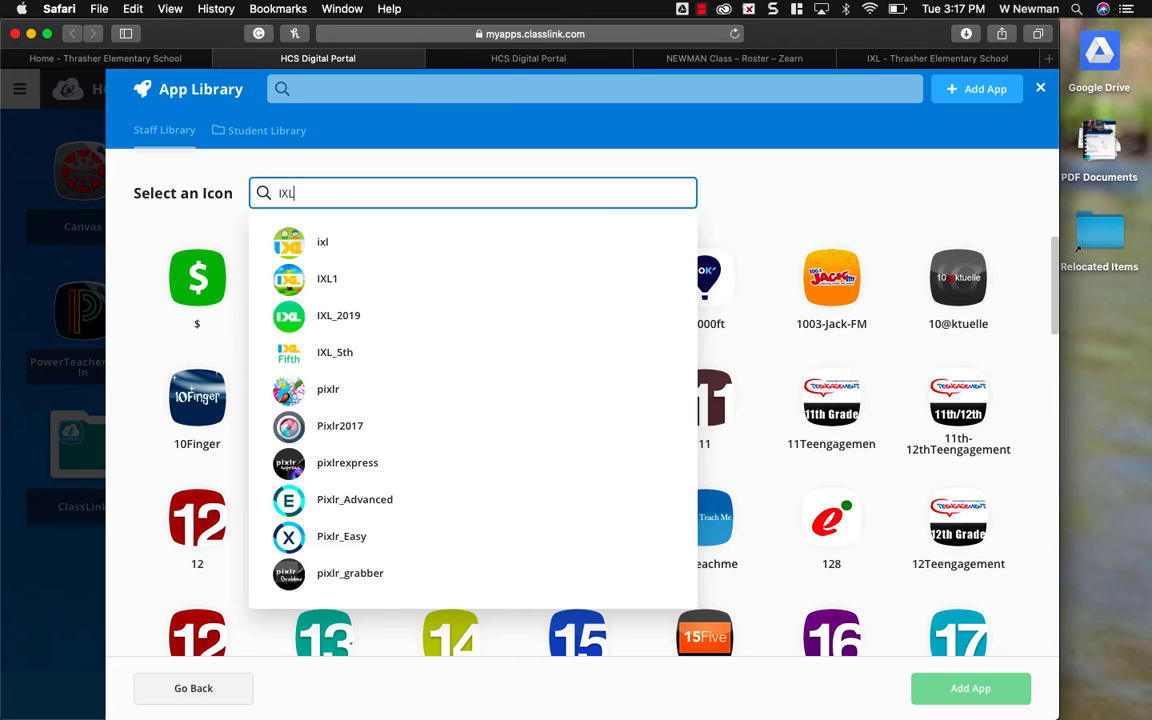
{"action": "mouse_move", "coordinate": [322, 242]}
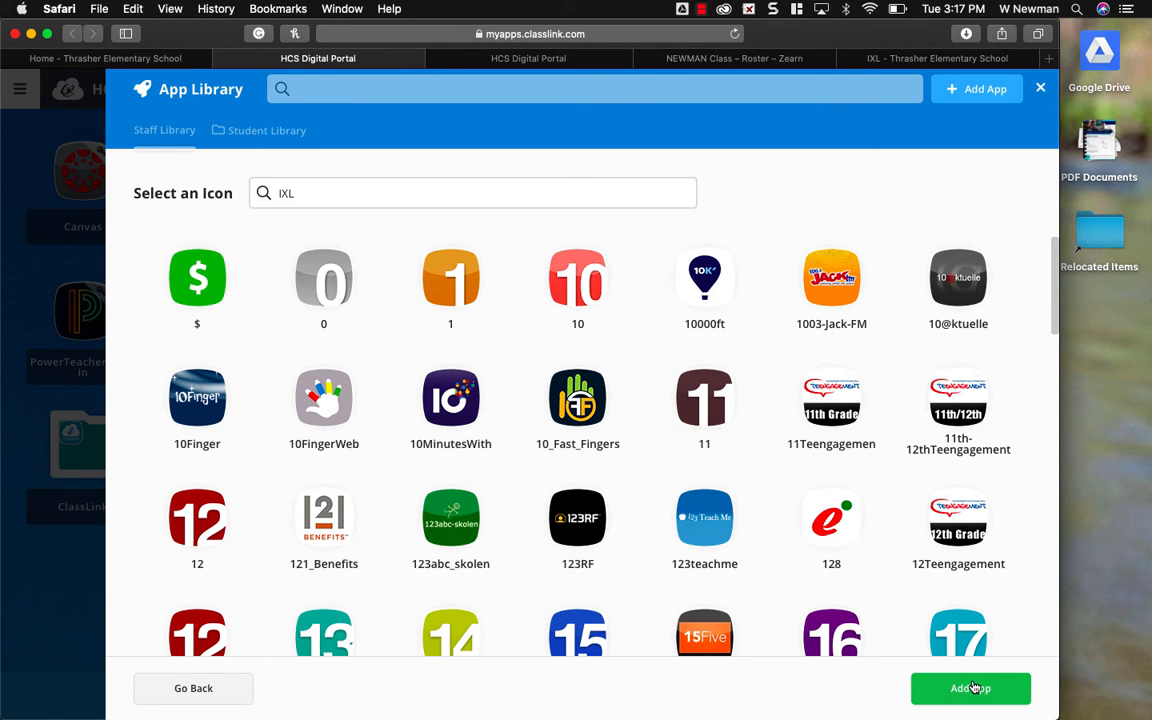
{"action": "left_click", "coordinate": [970, 688]}
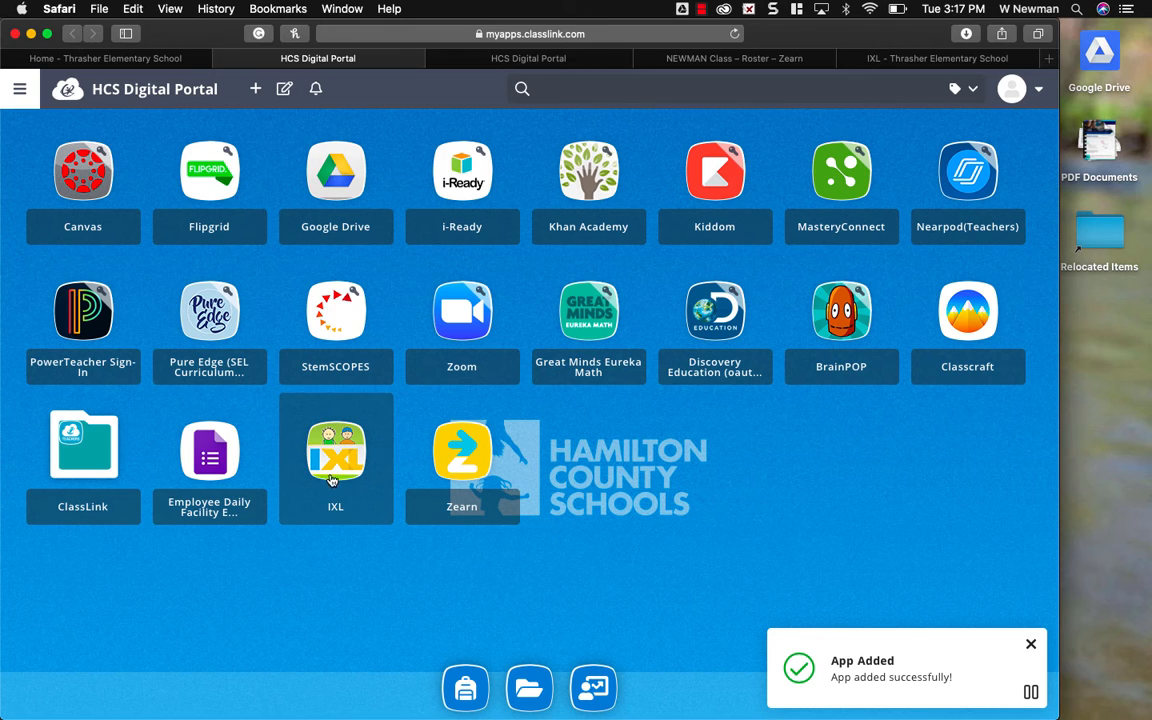
{"action": "mouse_move", "coordinate": [345, 502]}
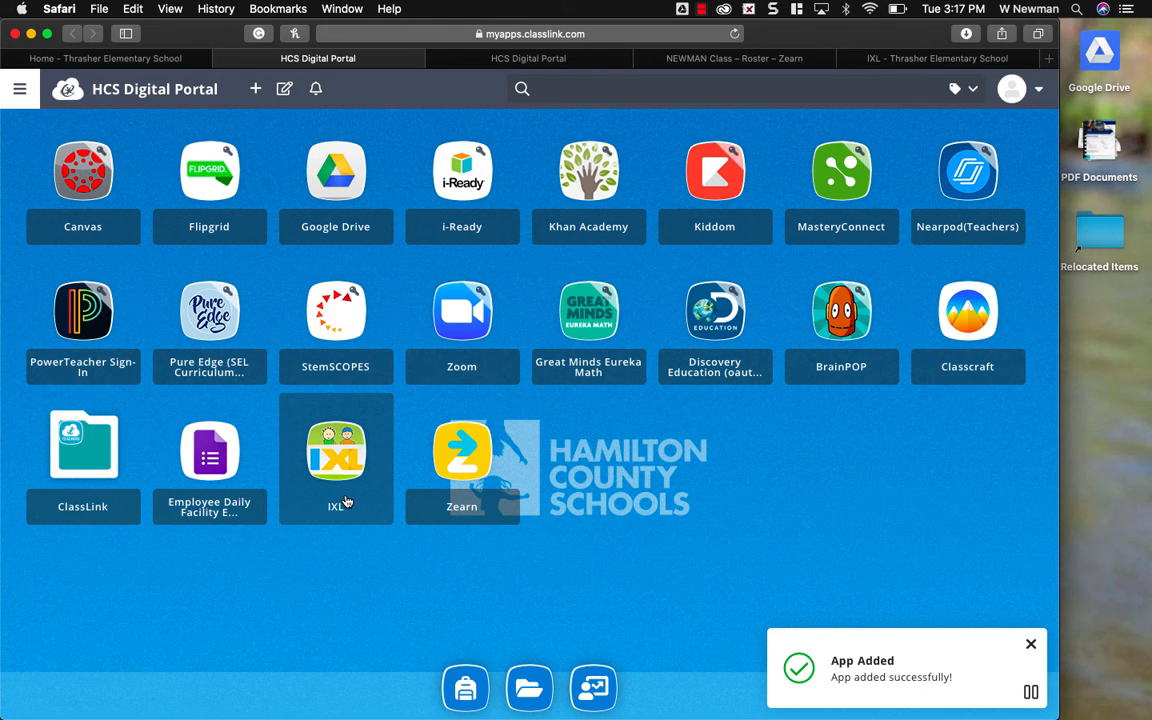
{"action": "left_click", "coordinate": [1031, 643]}
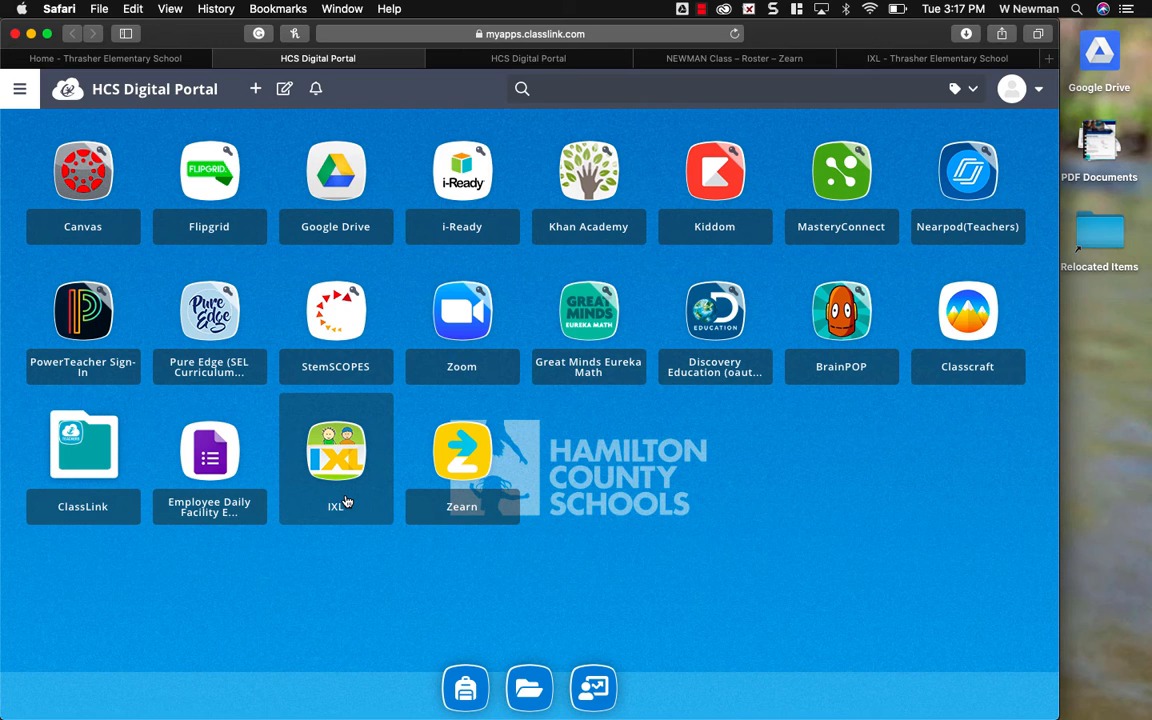
{"action": "mouse_move", "coordinate": [345, 462]}
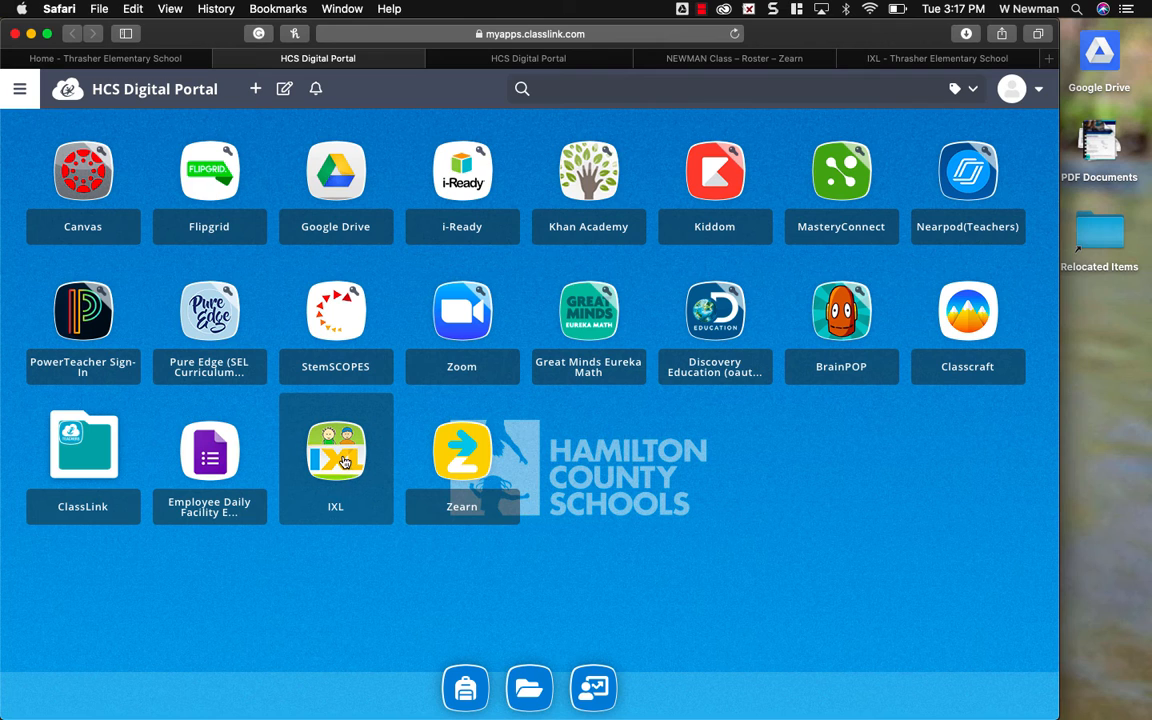
- Launch IXL from its new tile on the HCS Digital Portal home screen
{"action": "left_click", "coordinate": [335, 458]}
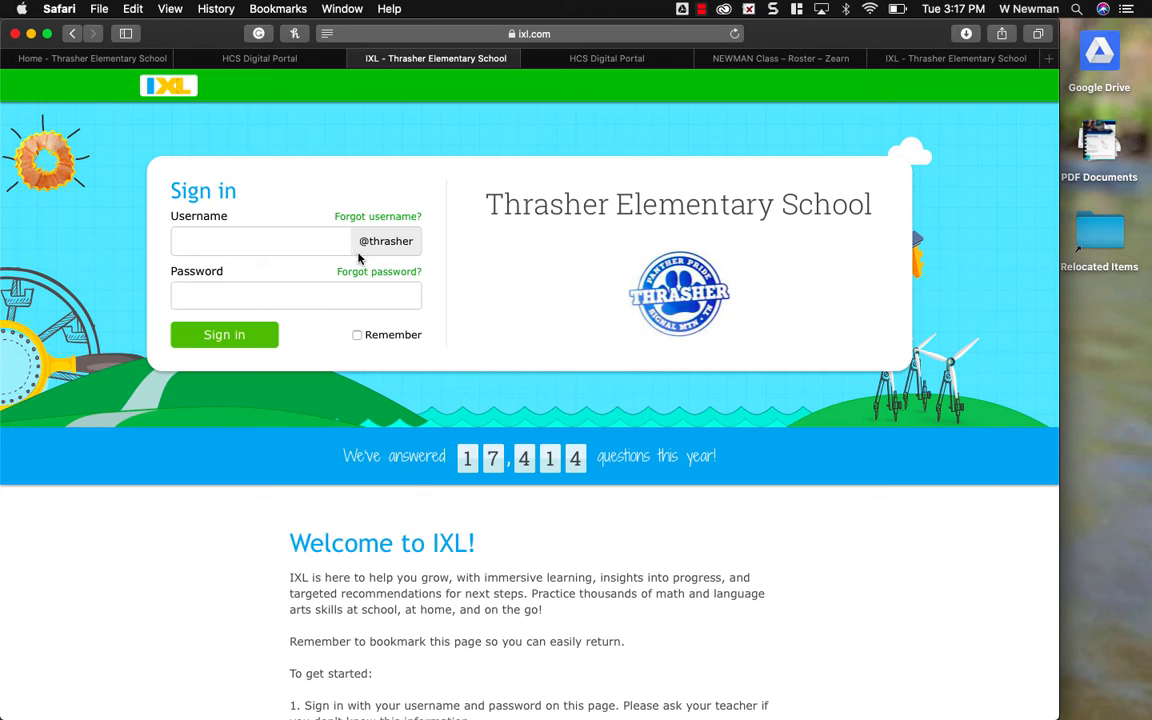
{"action": "mouse_move", "coordinate": [411, 259]}
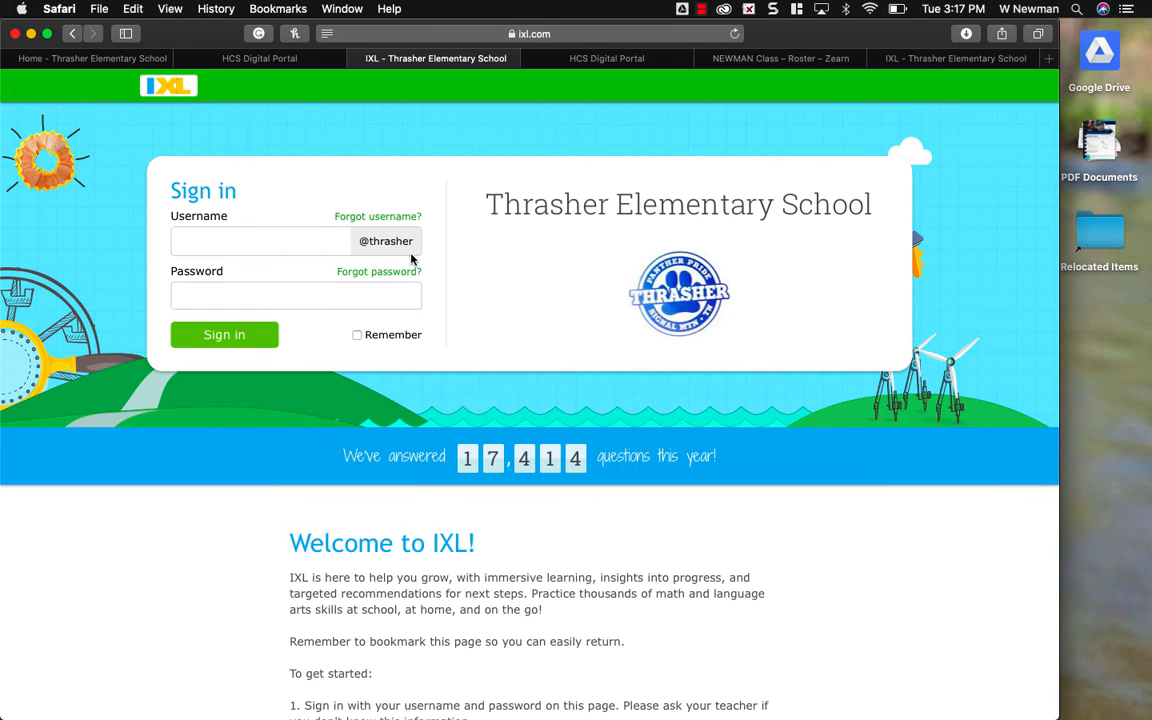
{"action": "left_click", "coordinate": [260, 241]}
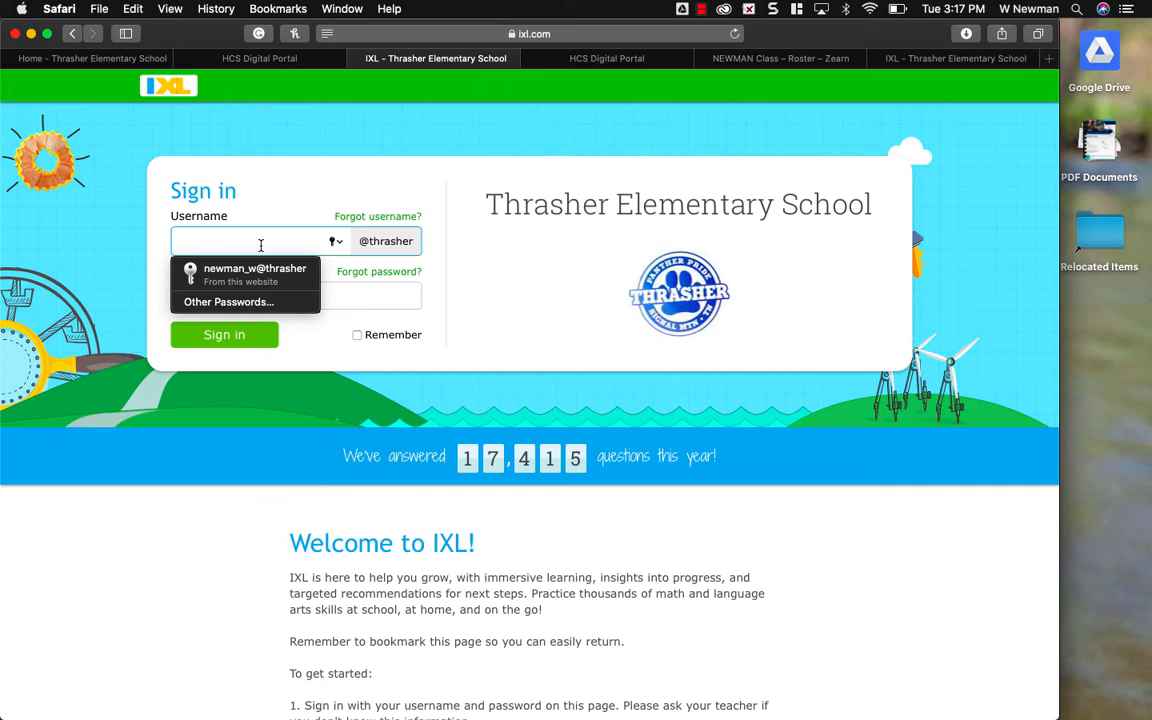
{"action": "type", "text": "i"}
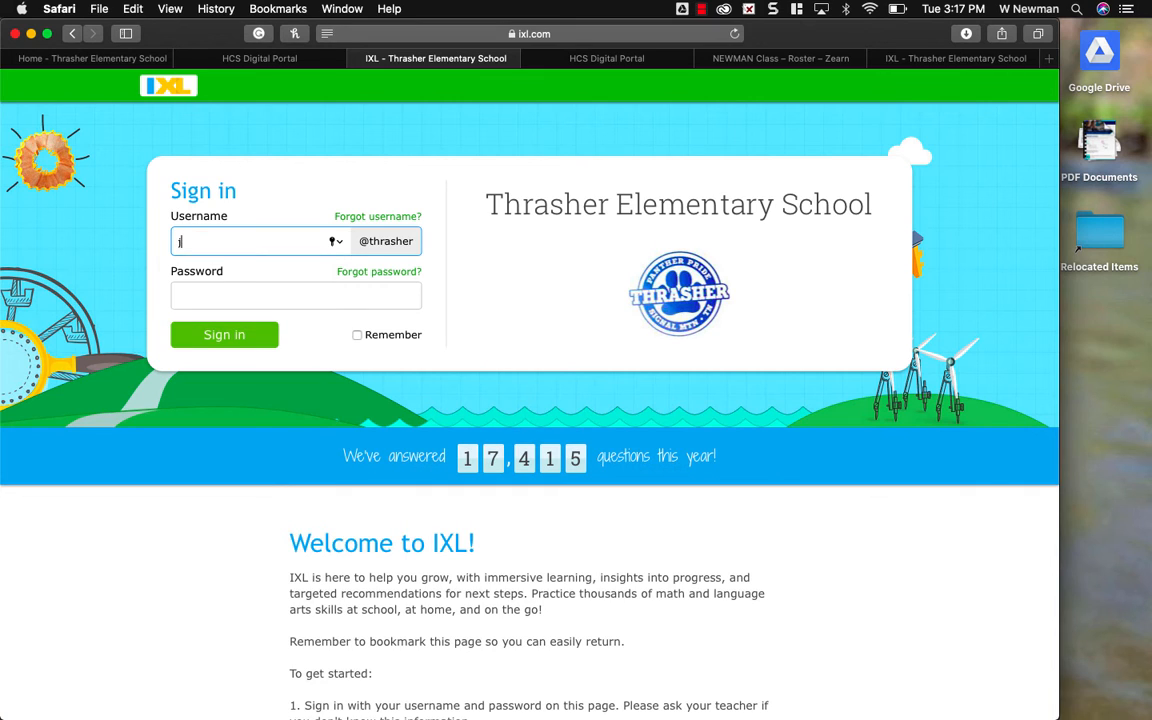
{"action": "type", "text": "laramore"}
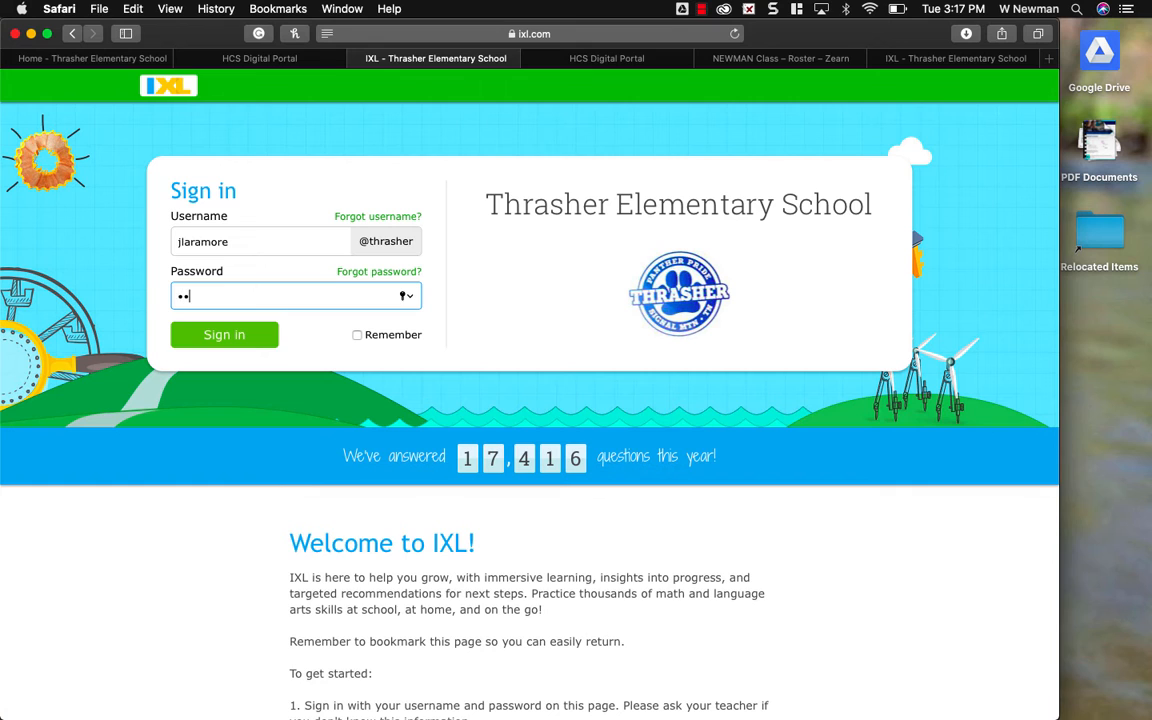
{"action": "type", "text": "••"}
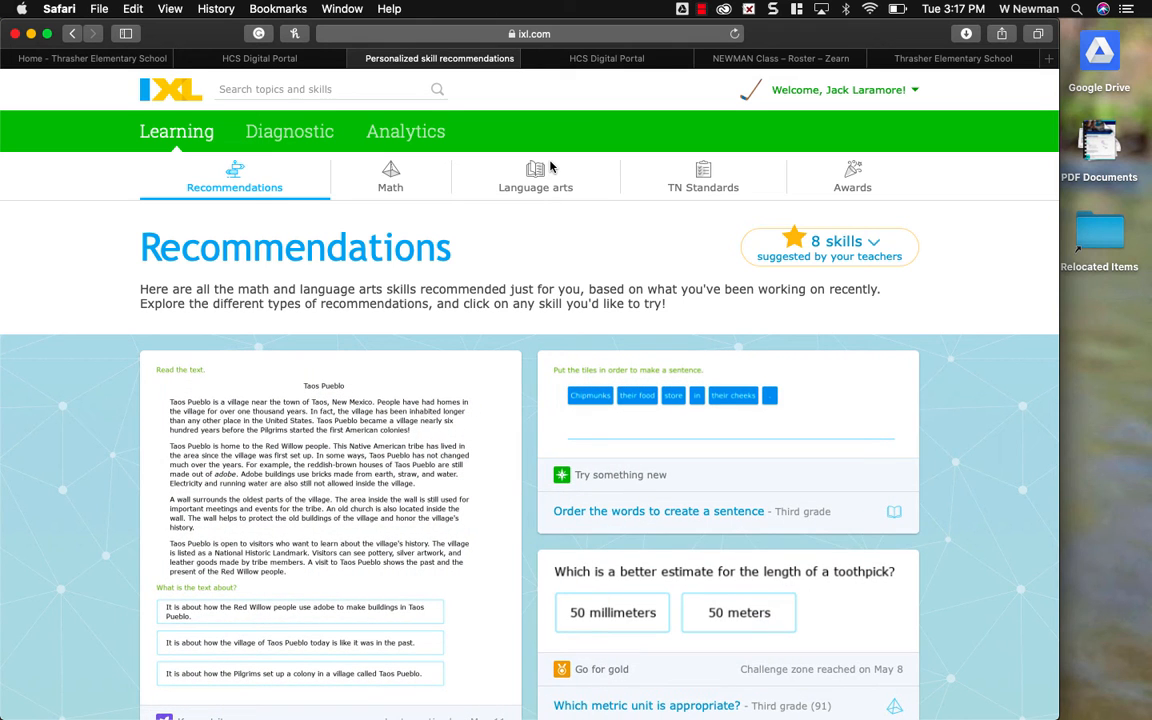
{"action": "mouse_move", "coordinate": [324, 182]}
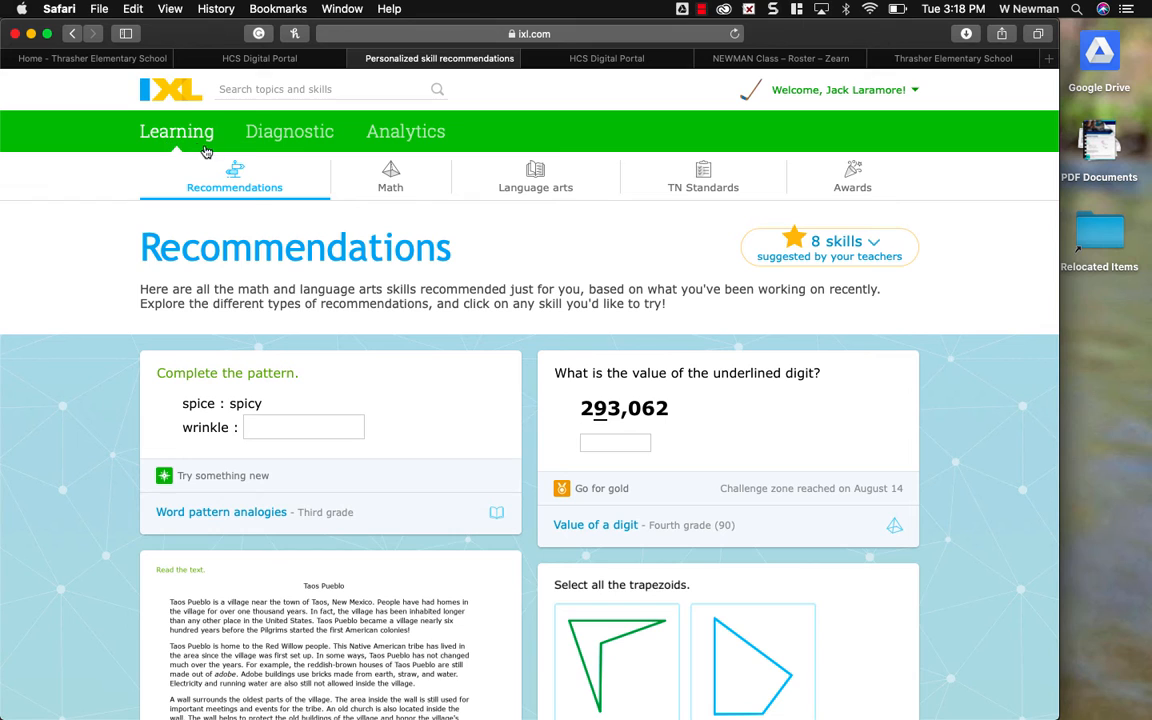
{"action": "mouse_move", "coordinate": [243, 186]}
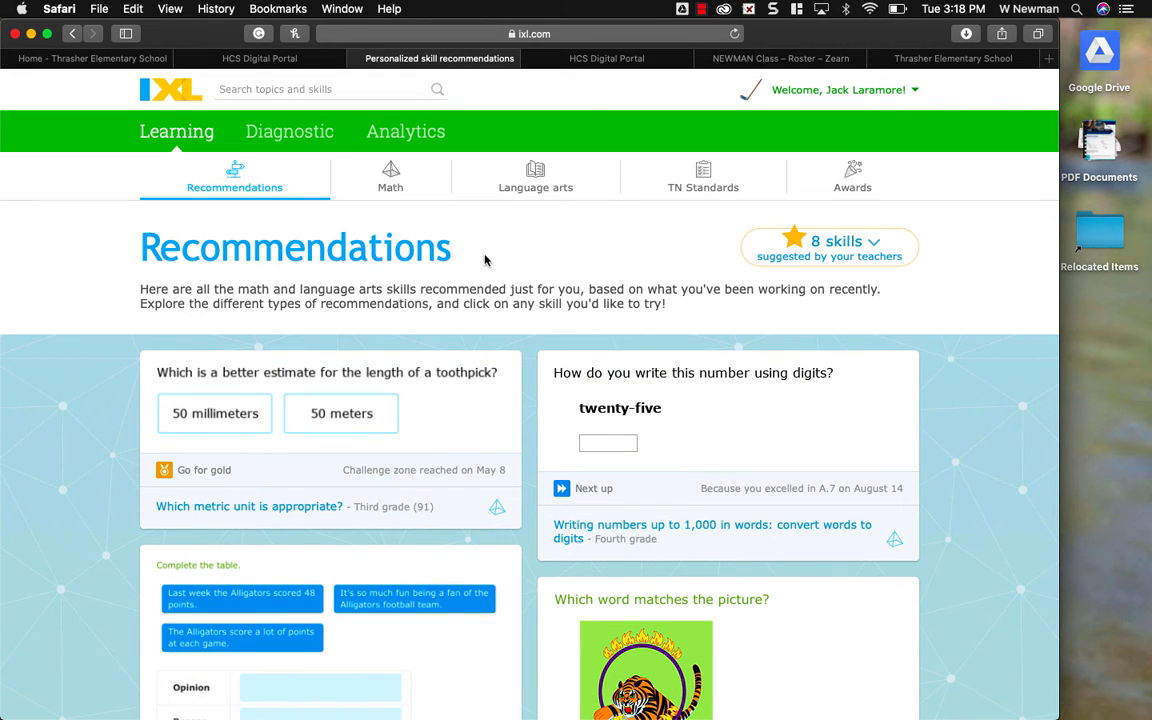
{"action": "mouse_move", "coordinate": [775, 218]}
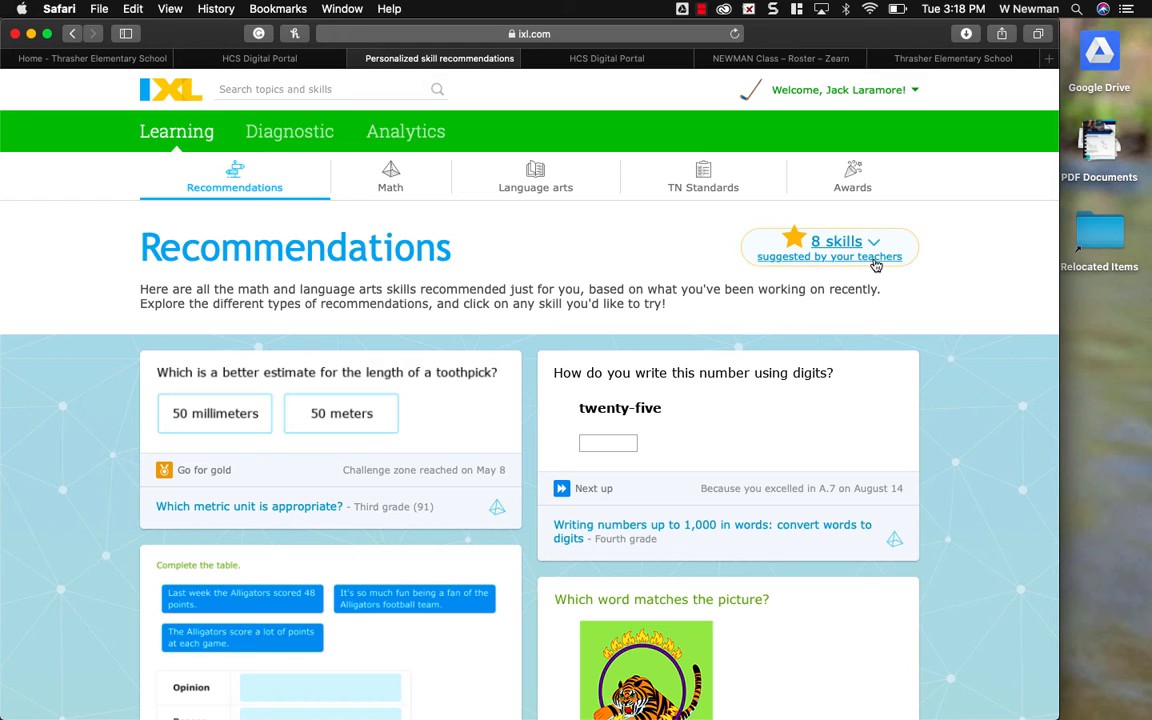
{"action": "left_click", "coordinate": [836, 241]}
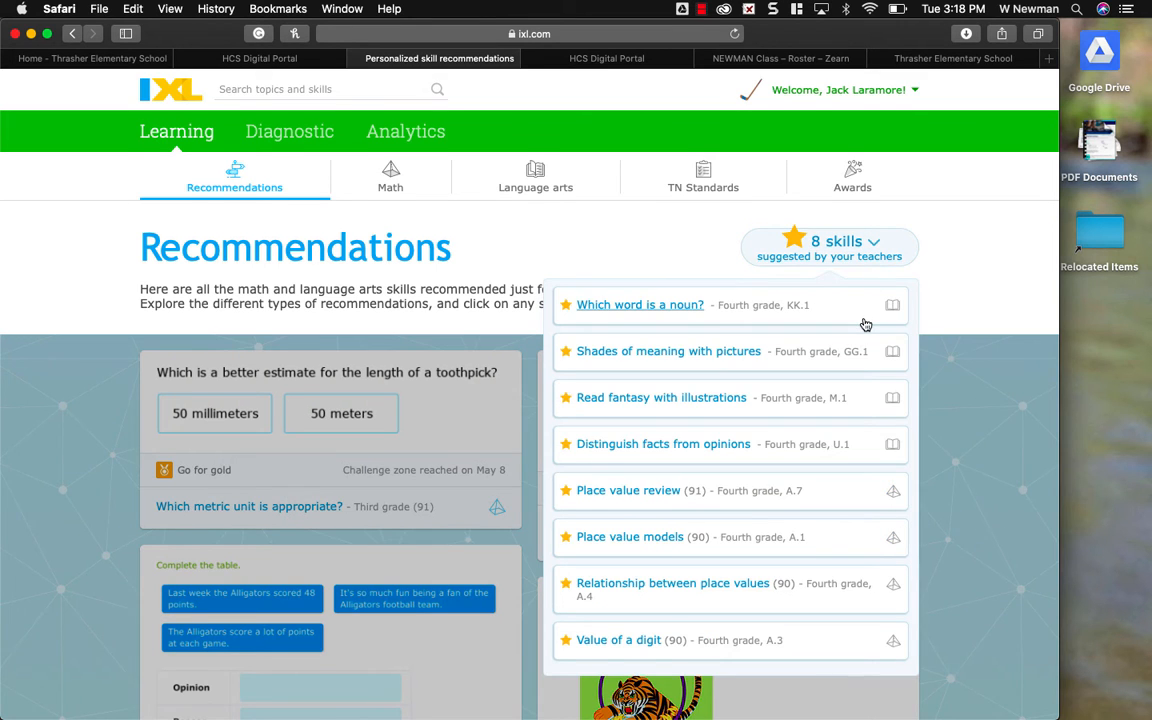
{"action": "scroll", "scroll_direction": "down", "scroll_amount": 3}
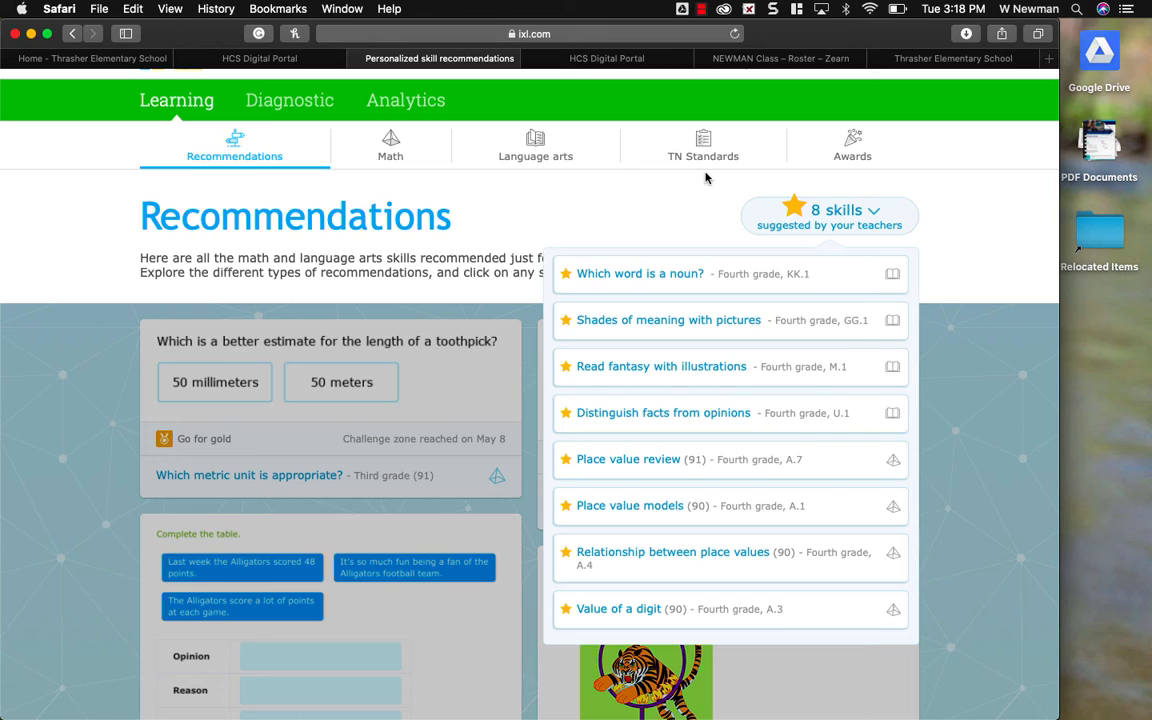
{"action": "mouse_move", "coordinate": [866, 649]}
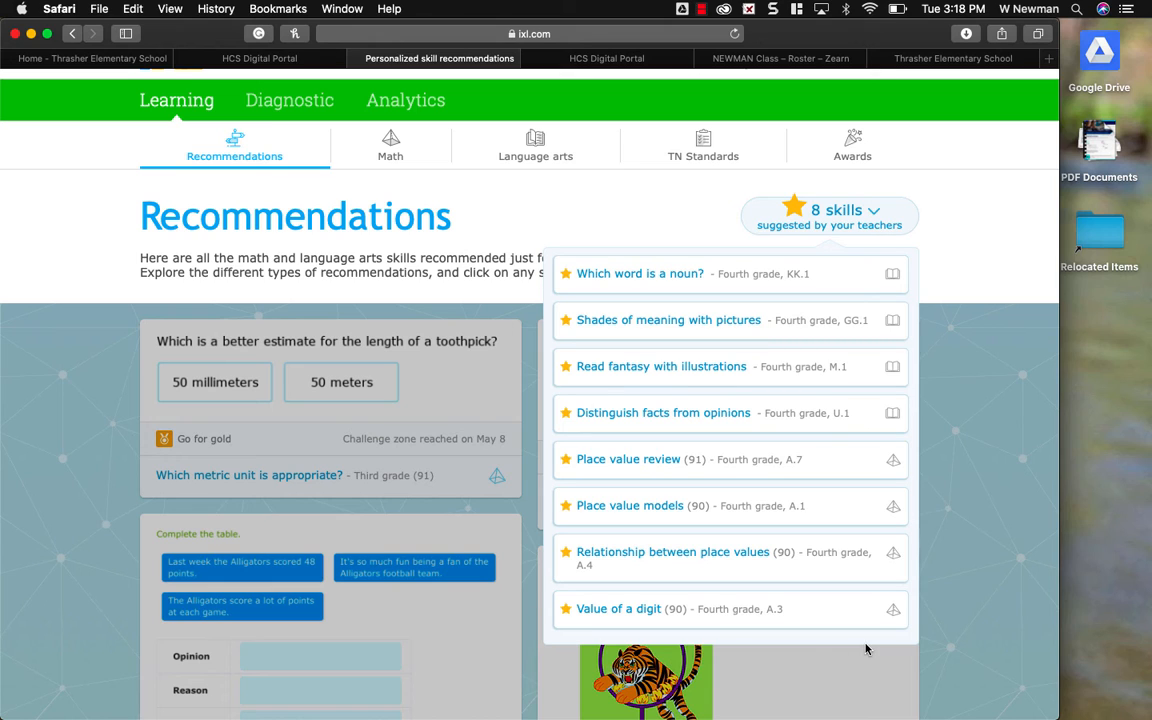
{"action": "mouse_move", "coordinate": [440, 462]}
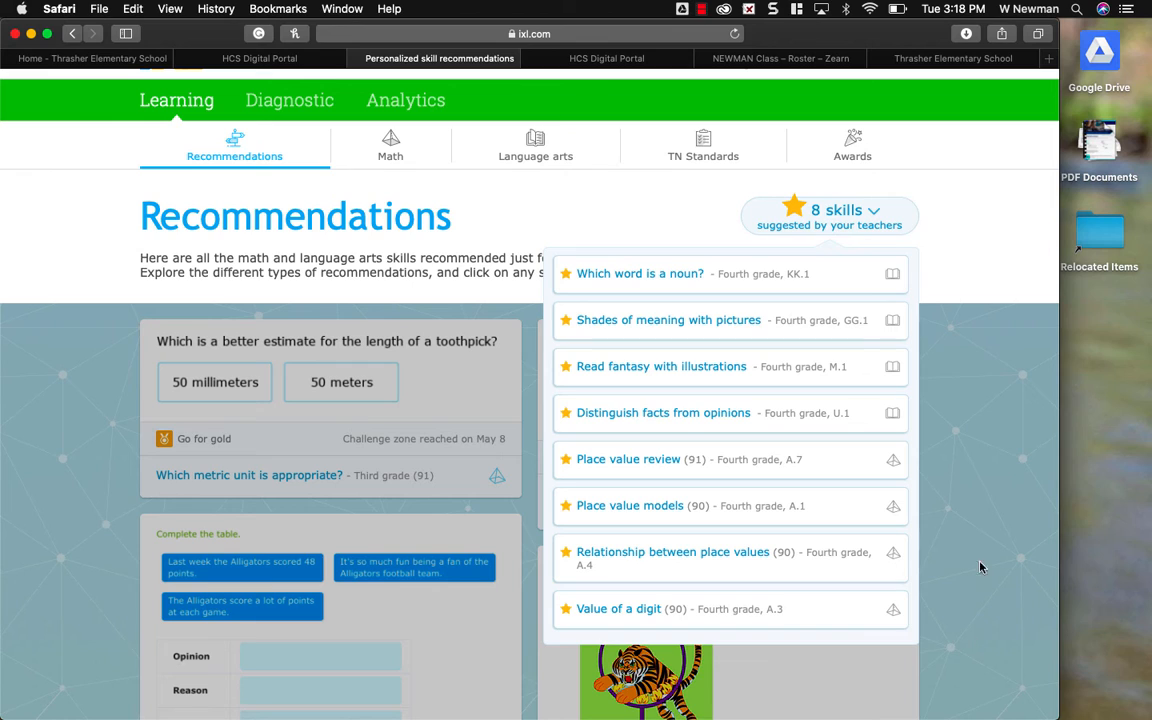
{"action": "mouse_move", "coordinate": [946, 306]}
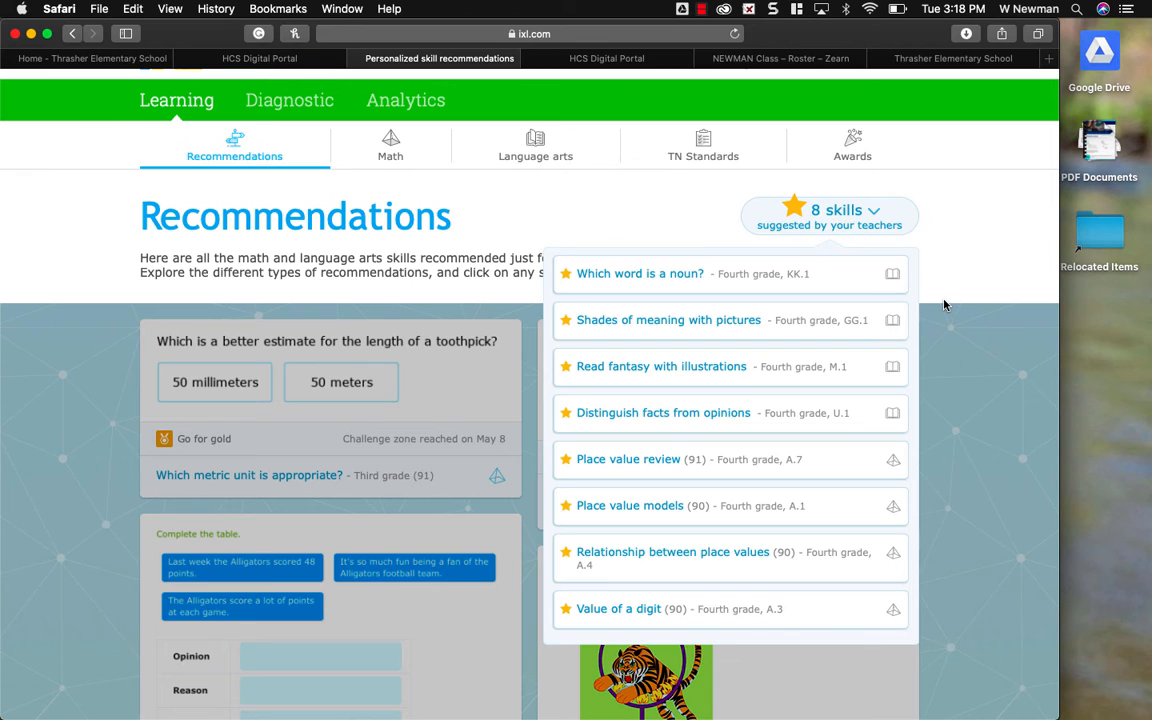
{"action": "mouse_move", "coordinate": [835, 366]}
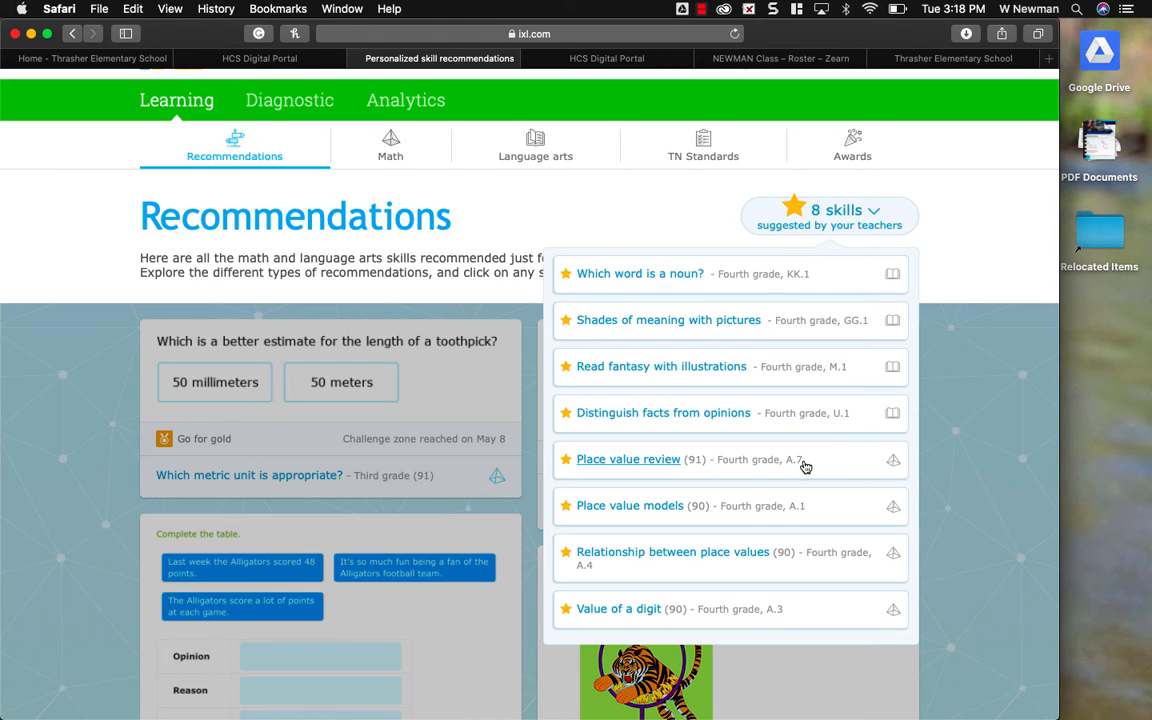
{"action": "mouse_move", "coordinate": [772, 623]}
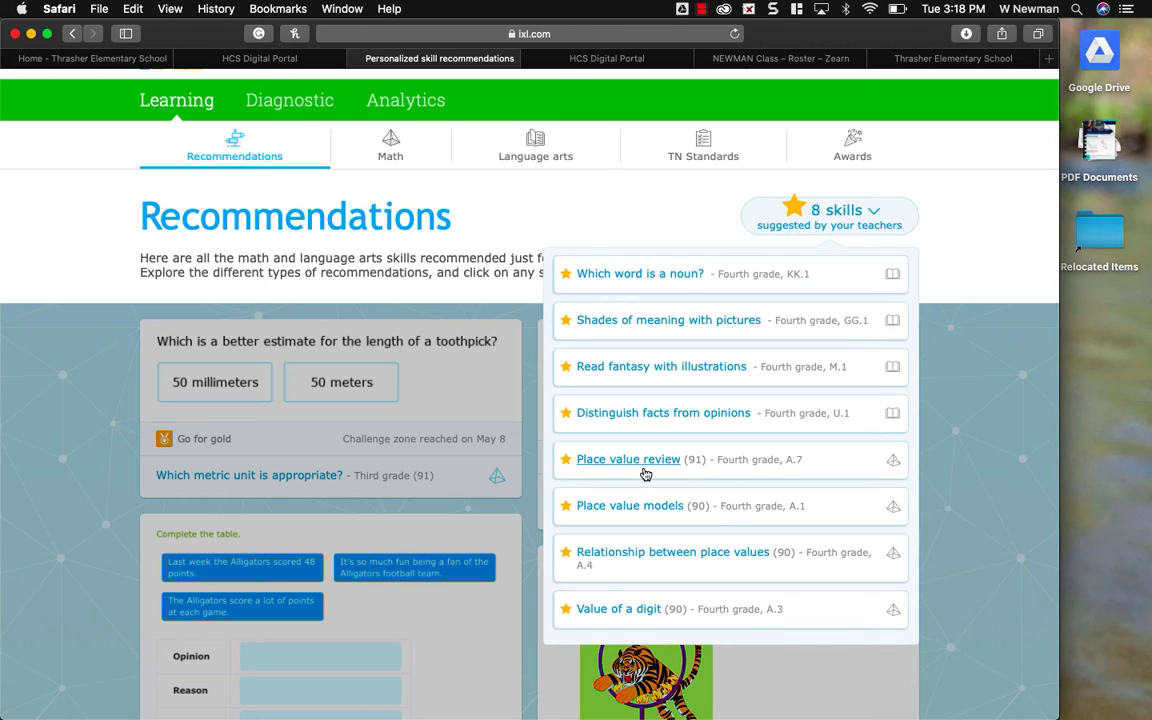
{"action": "mouse_move", "coordinate": [697, 523]}
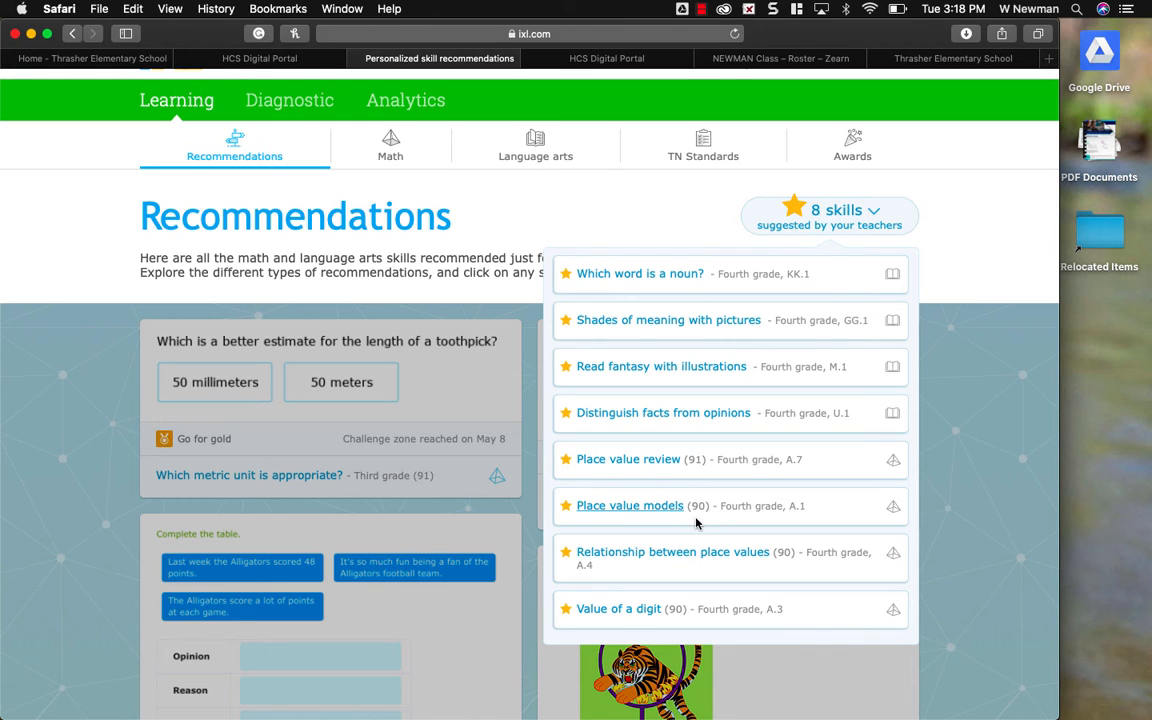
{"action": "mouse_move", "coordinate": [703, 494]}
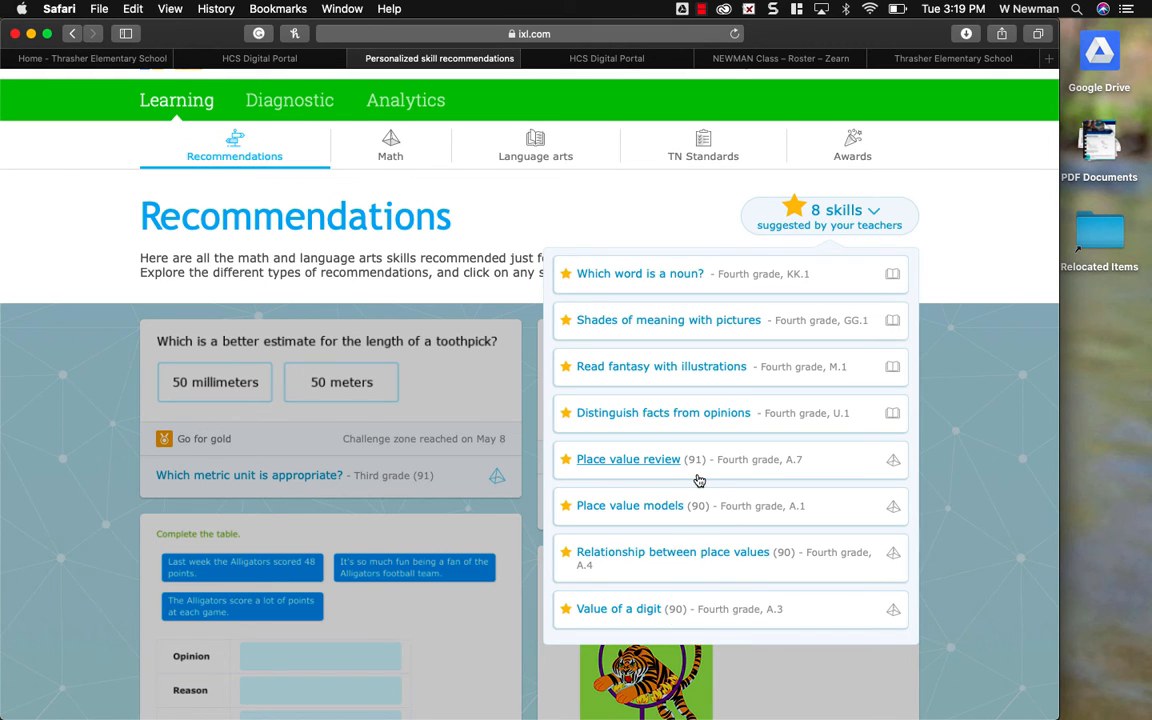
{"action": "mouse_move", "coordinate": [793, 562]}
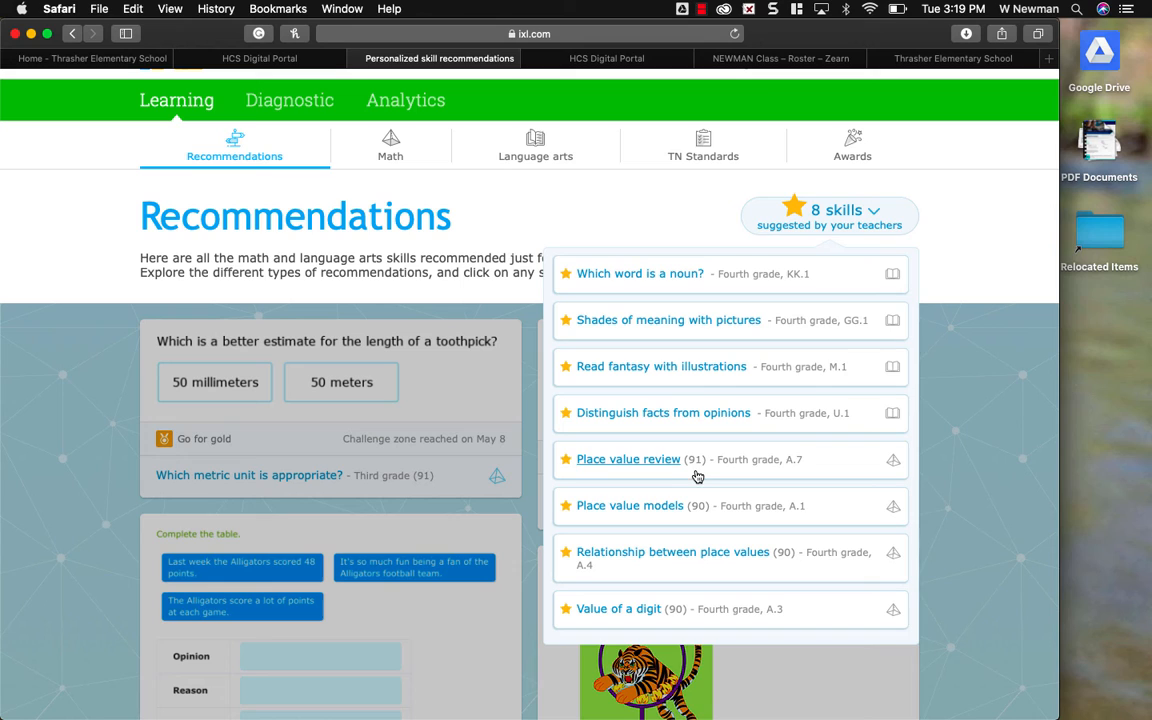
{"action": "mouse_move", "coordinate": [785, 570]}
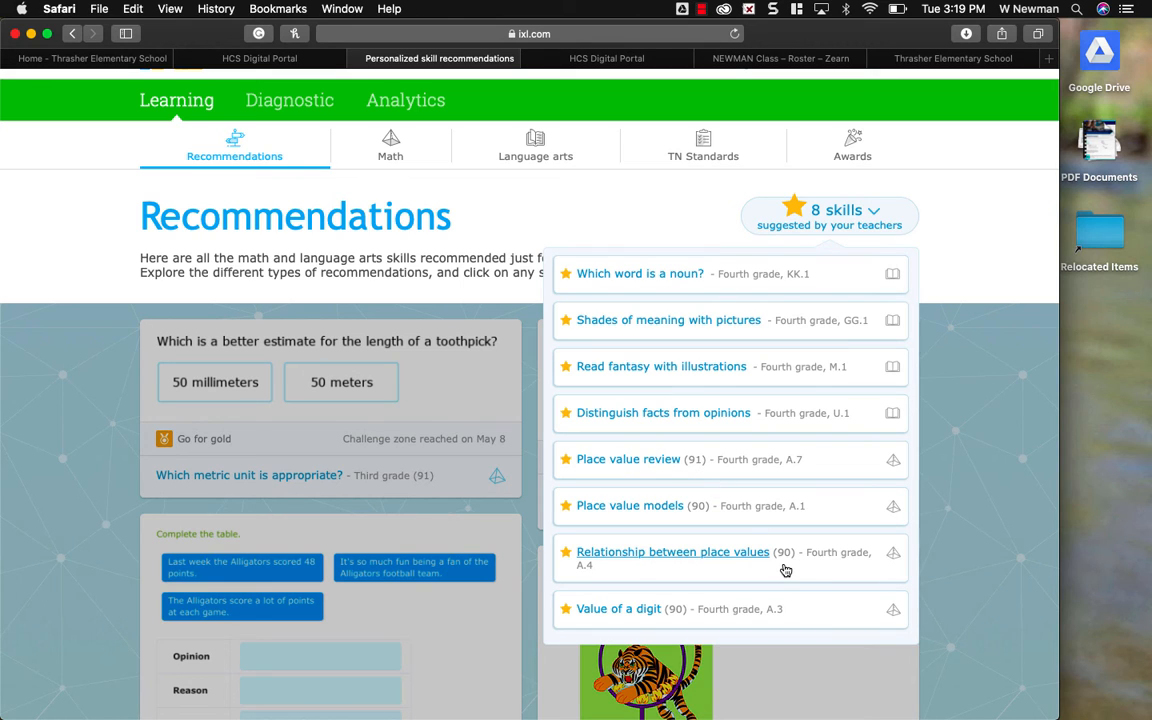
{"action": "mouse_move", "coordinate": [714, 623]}
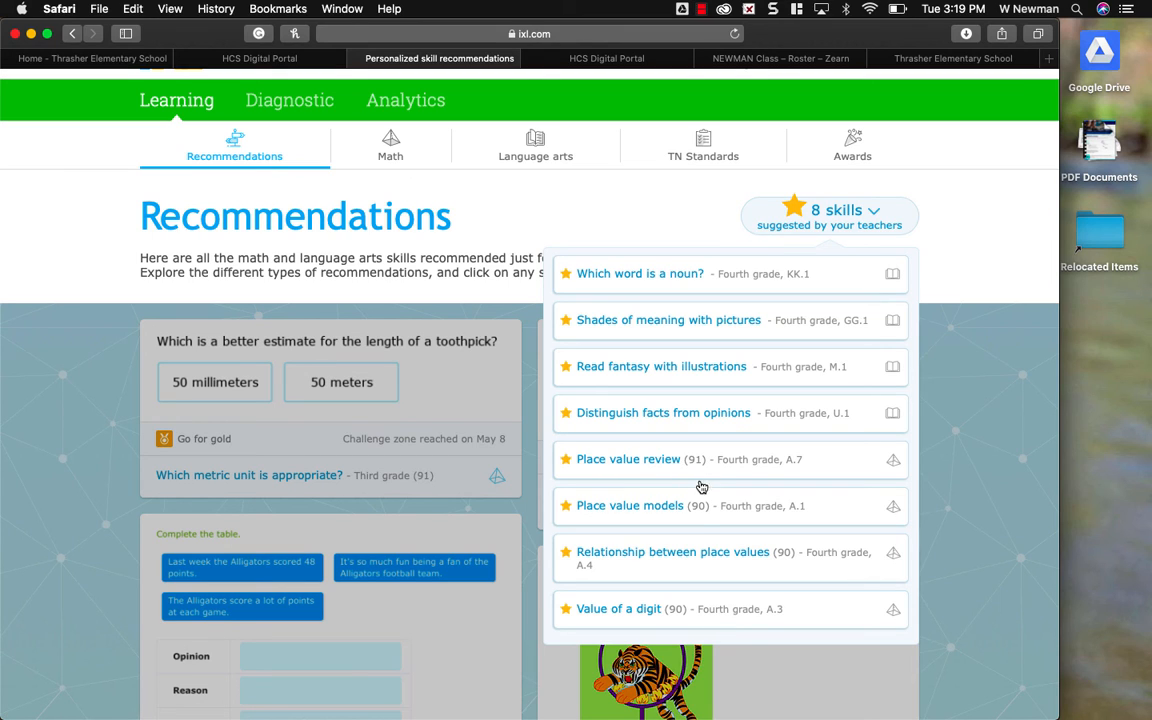
{"action": "mouse_move", "coordinate": [631, 625]}
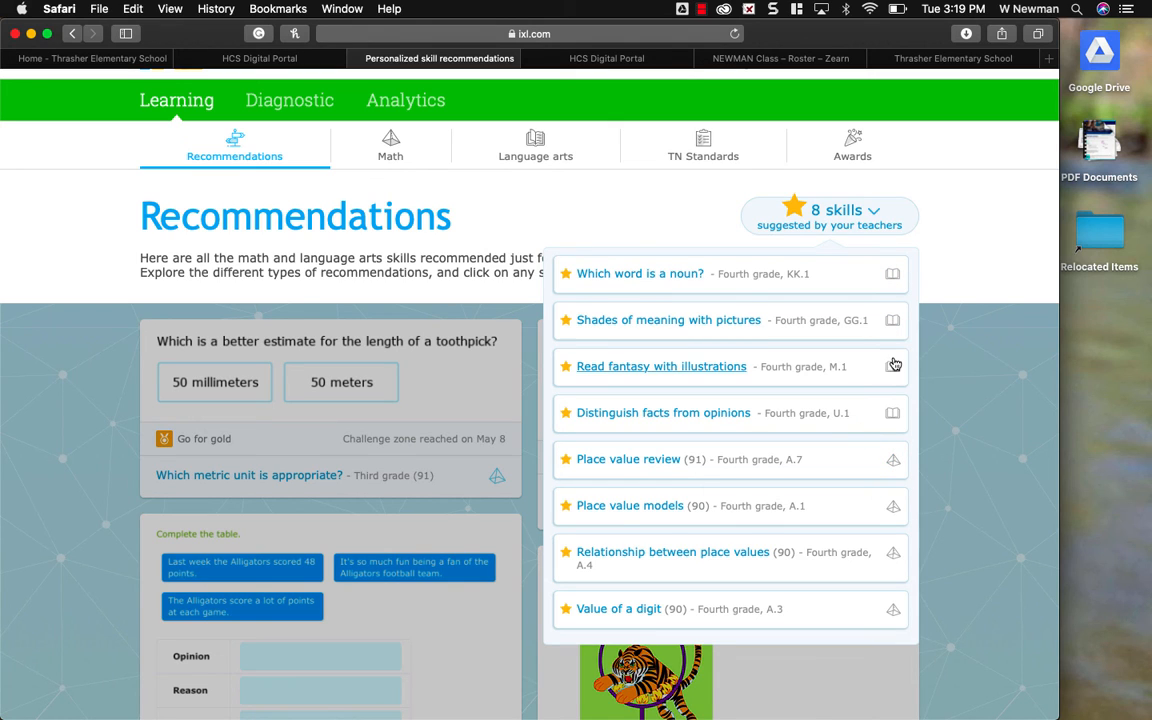
{"action": "mouse_move", "coordinate": [878, 427]}
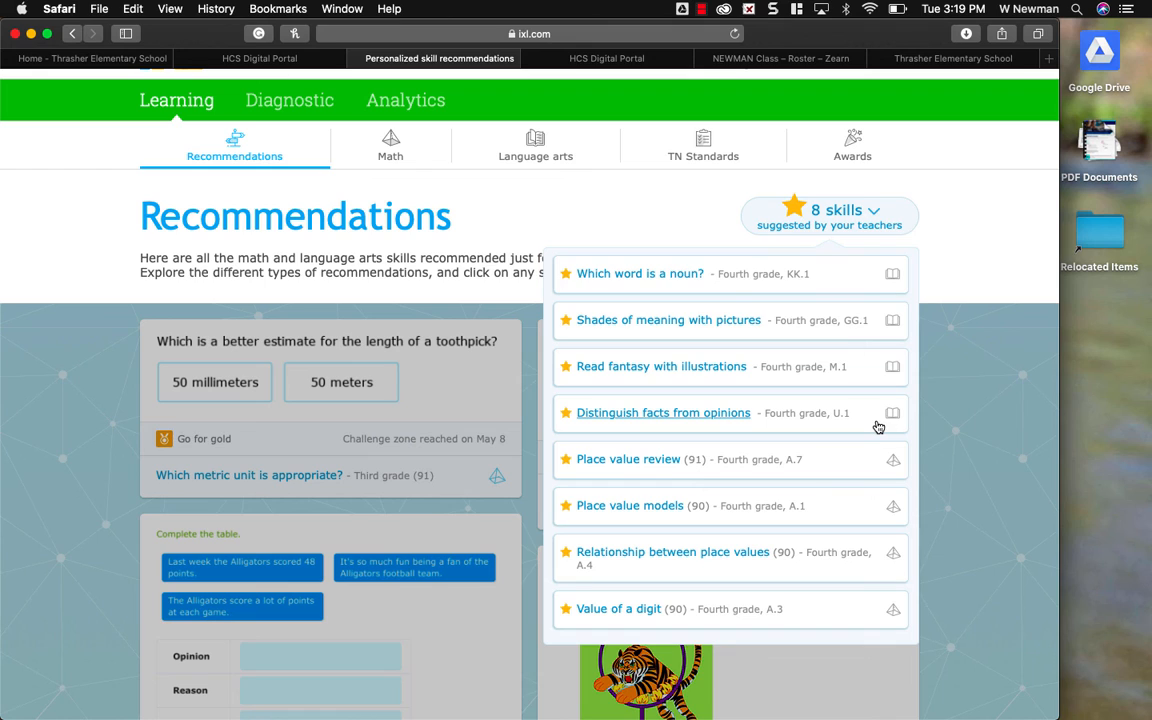
{"action": "mouse_move", "coordinate": [628, 459]}
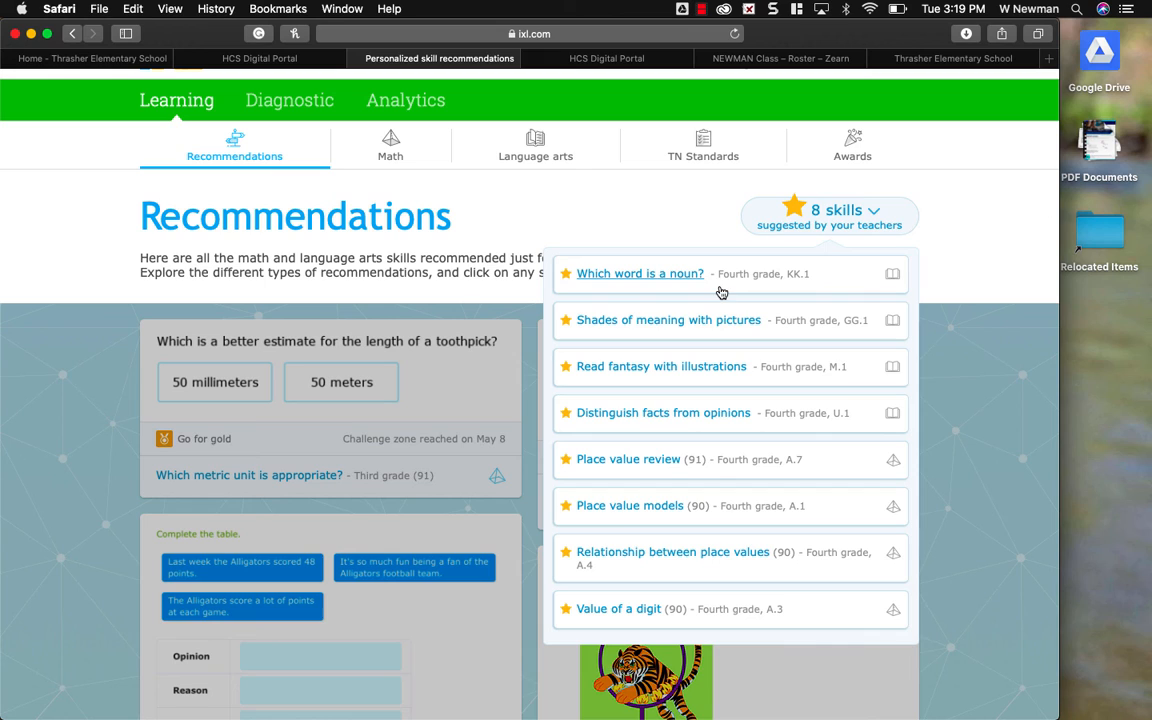
{"action": "mouse_move", "coordinate": [761, 350]}
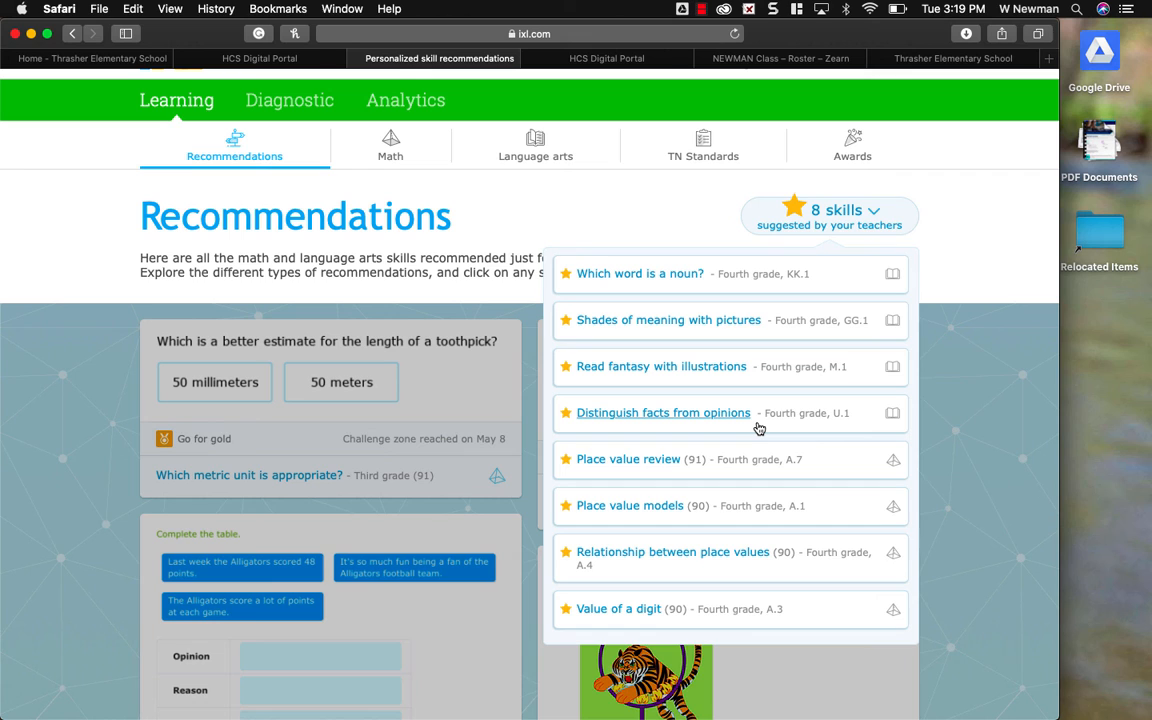
{"action": "left_click", "coordinate": [663, 412]}
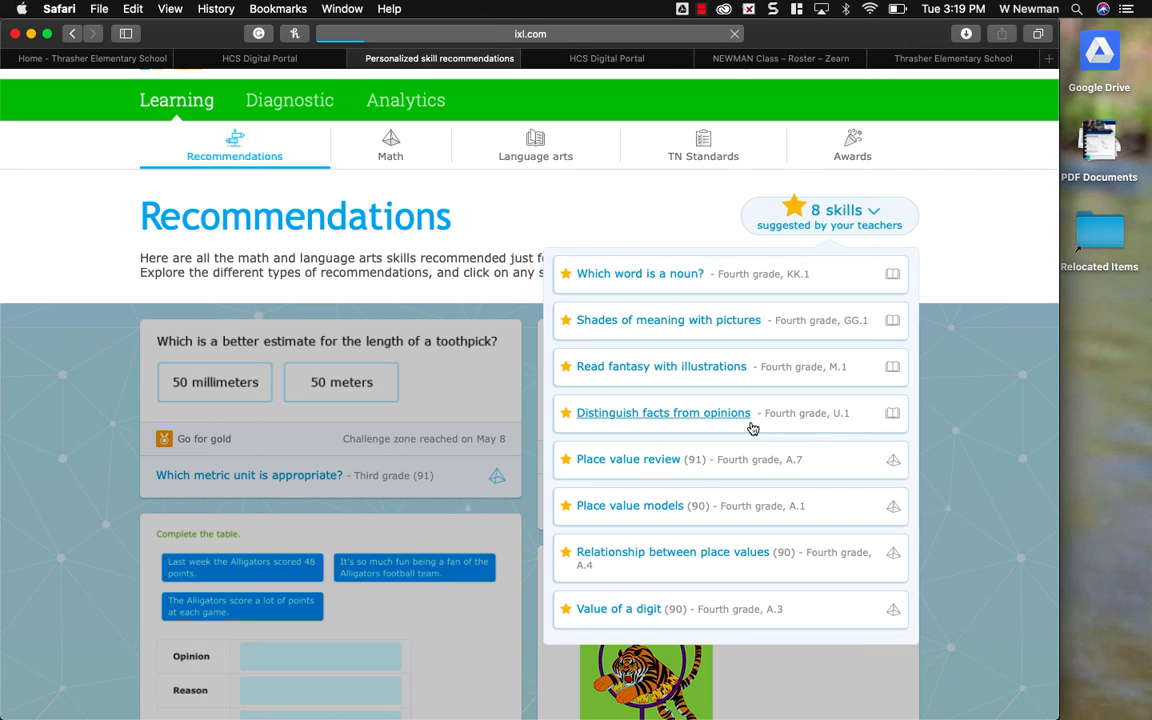
{"action": "left_click", "coordinate": [663, 412]}
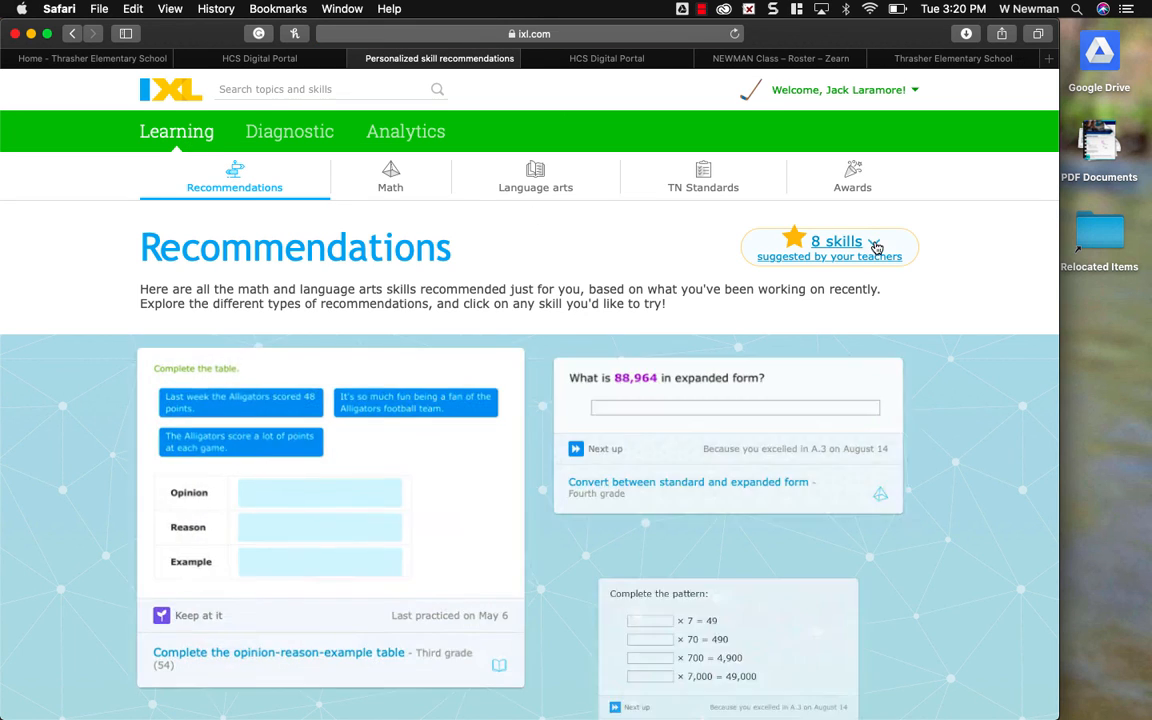
{"action": "left_click", "coordinate": [836, 245]}
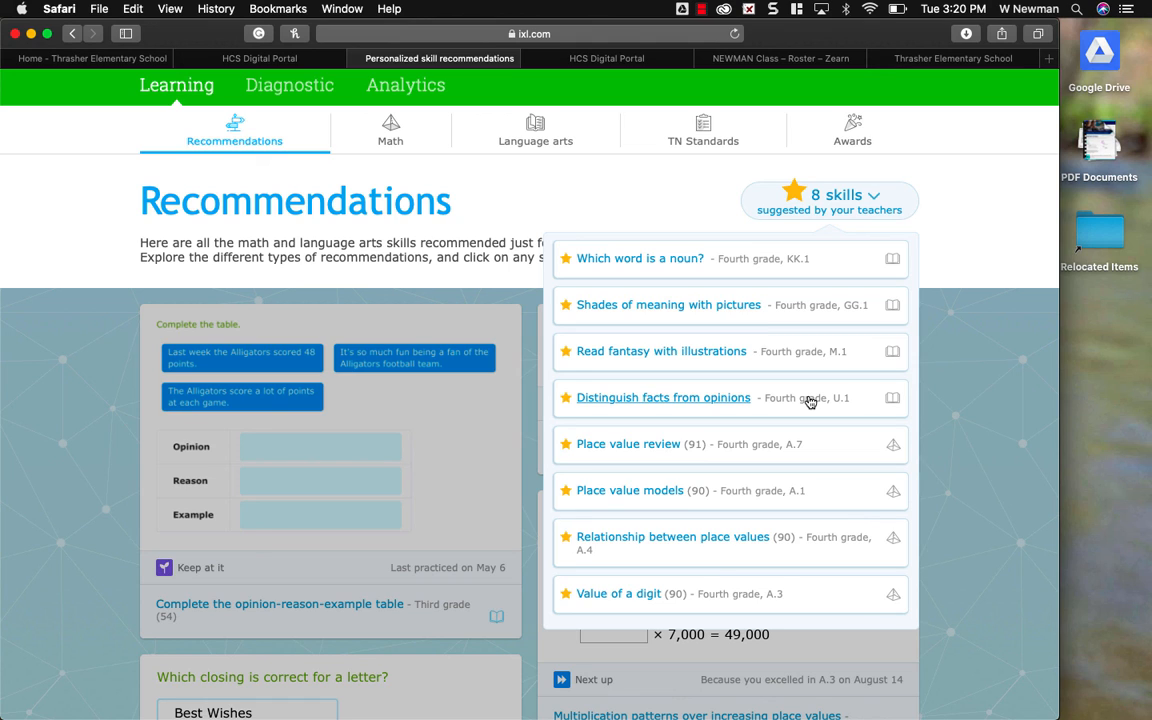
{"action": "mouse_move", "coordinate": [862, 258]}
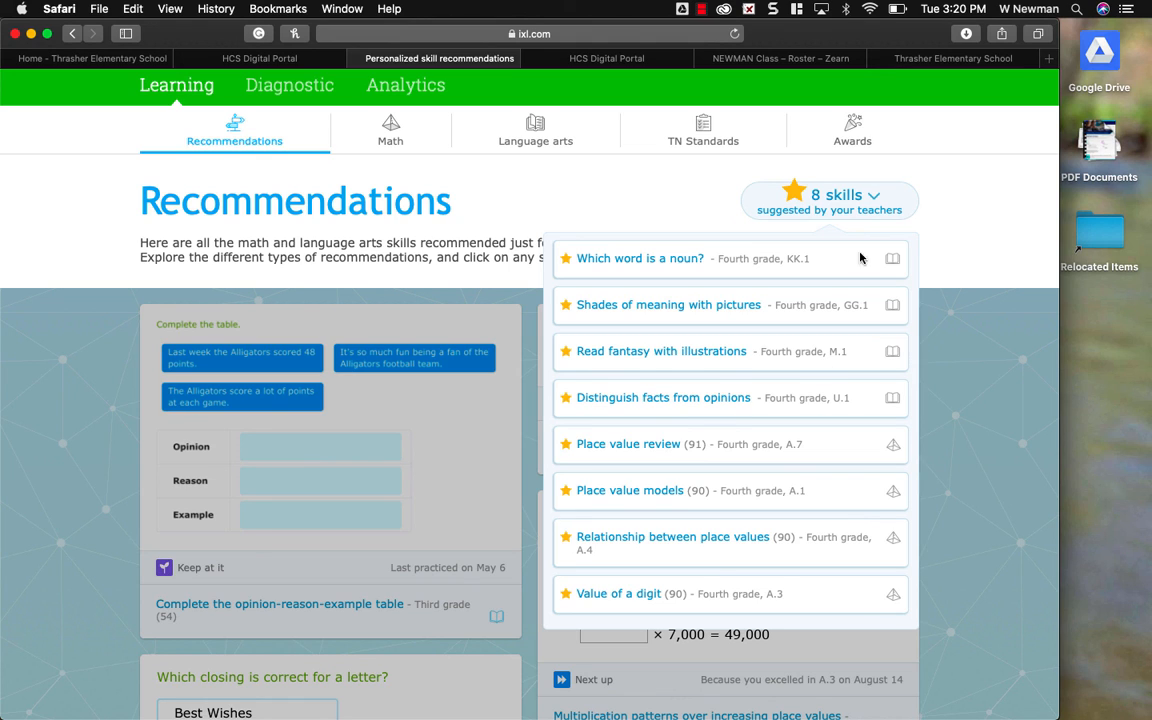
{"action": "mouse_move", "coordinate": [639, 630]}
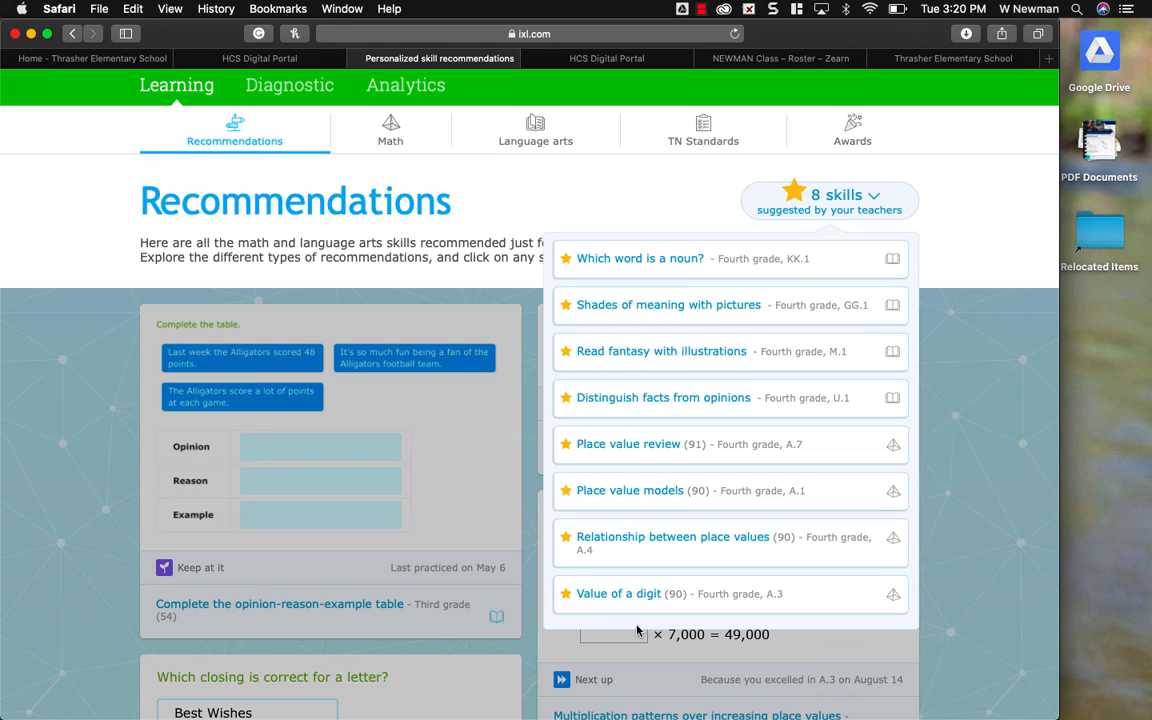
{"action": "mouse_move", "coordinate": [629, 490]}
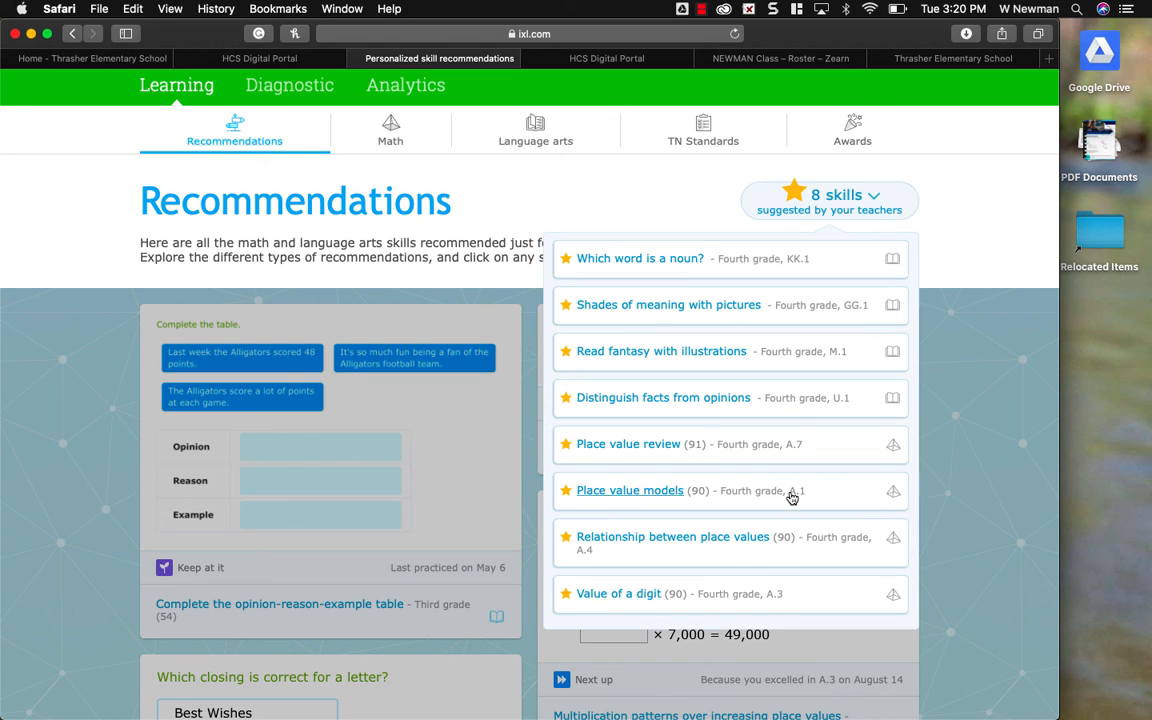
{"action": "mouse_move", "coordinate": [759, 611]}
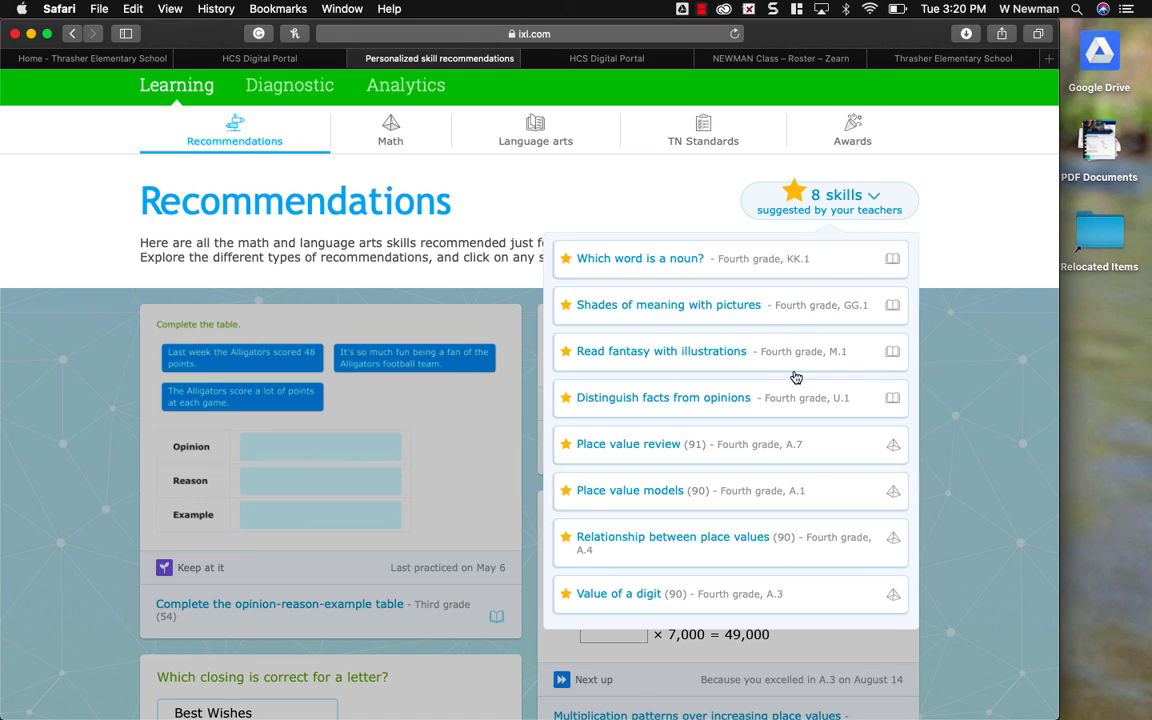
{"action": "mouse_move", "coordinate": [753, 110]}
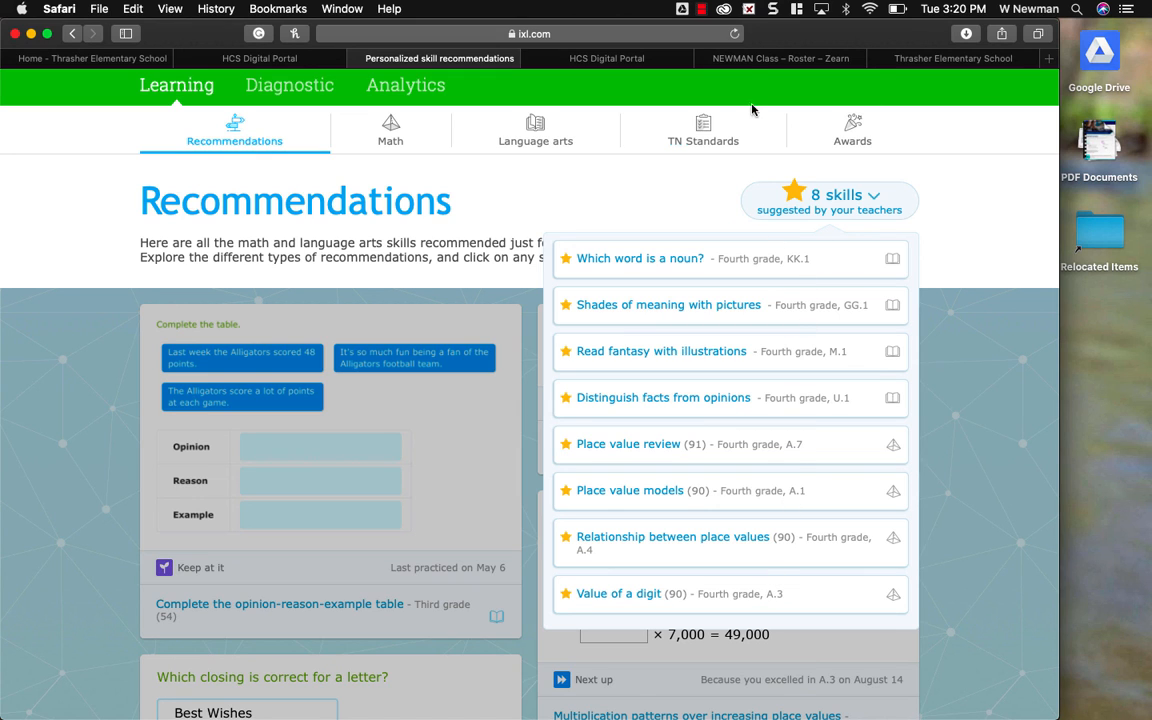